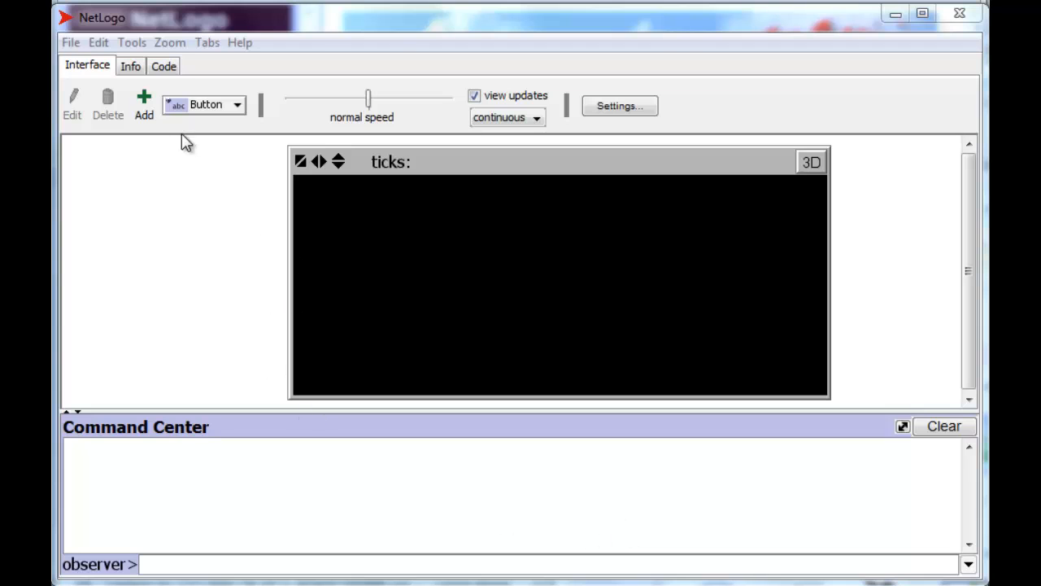
Check the declared globals in the Code view, then return to the Interface.
{"action": "left_click", "coordinate": [162, 65]}
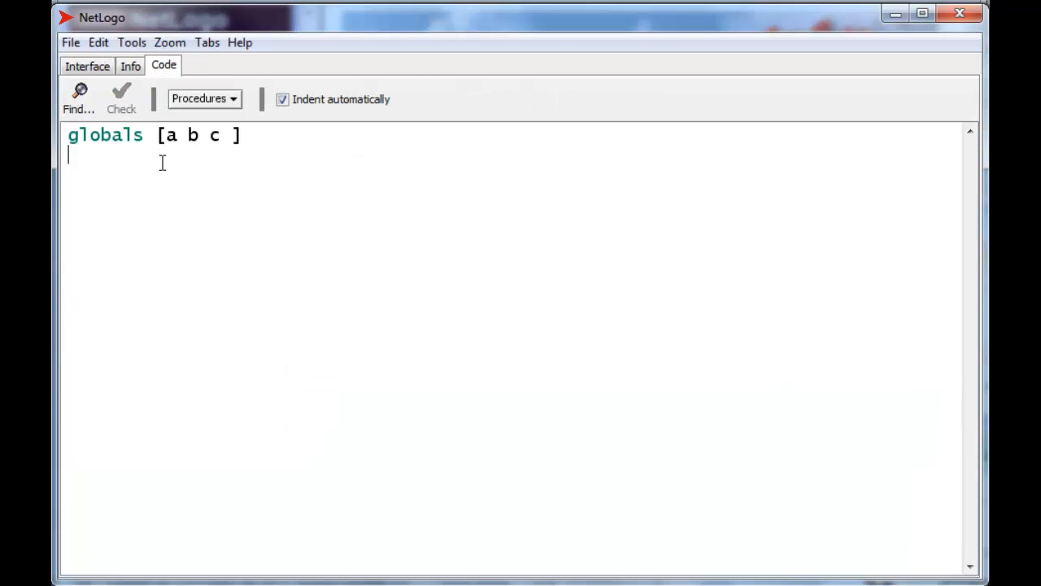
{"action": "mouse_move", "coordinate": [208, 244]}
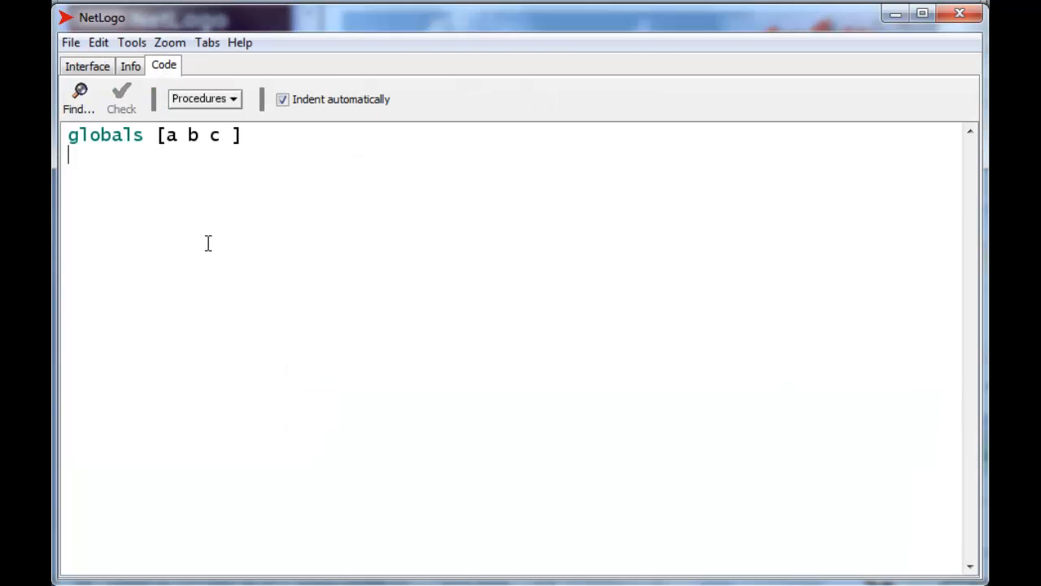
{"action": "left_click", "coordinate": [86, 65]}
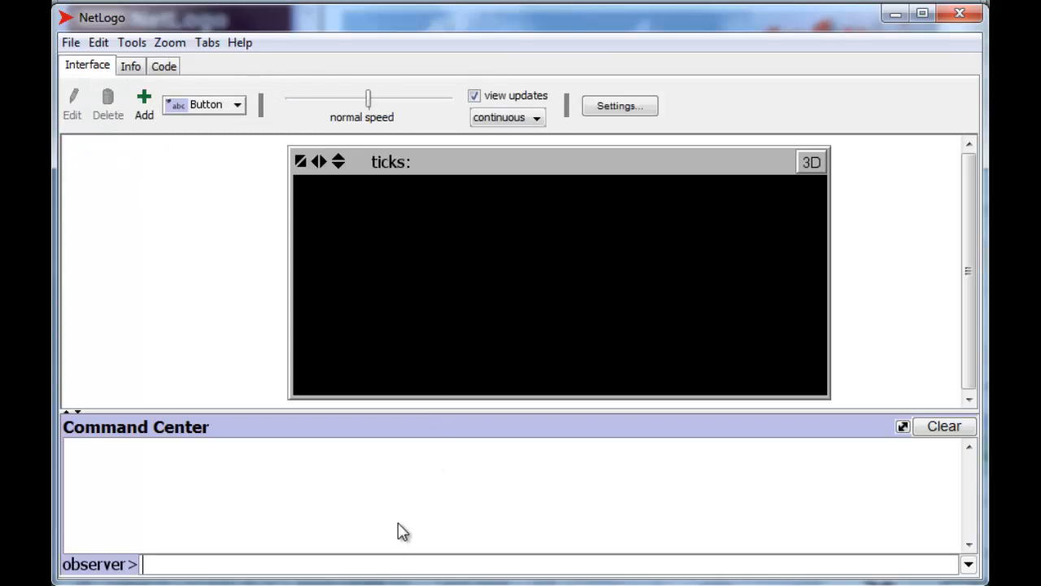
{"action": "mouse_move", "coordinate": [384, 481]}
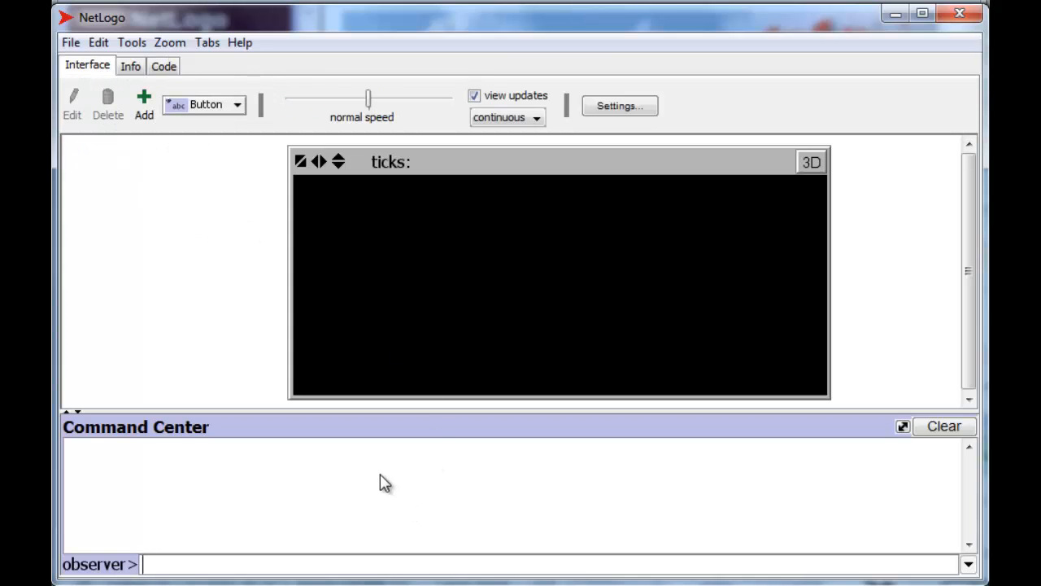
{"action": "mouse_move", "coordinate": [399, 478]}
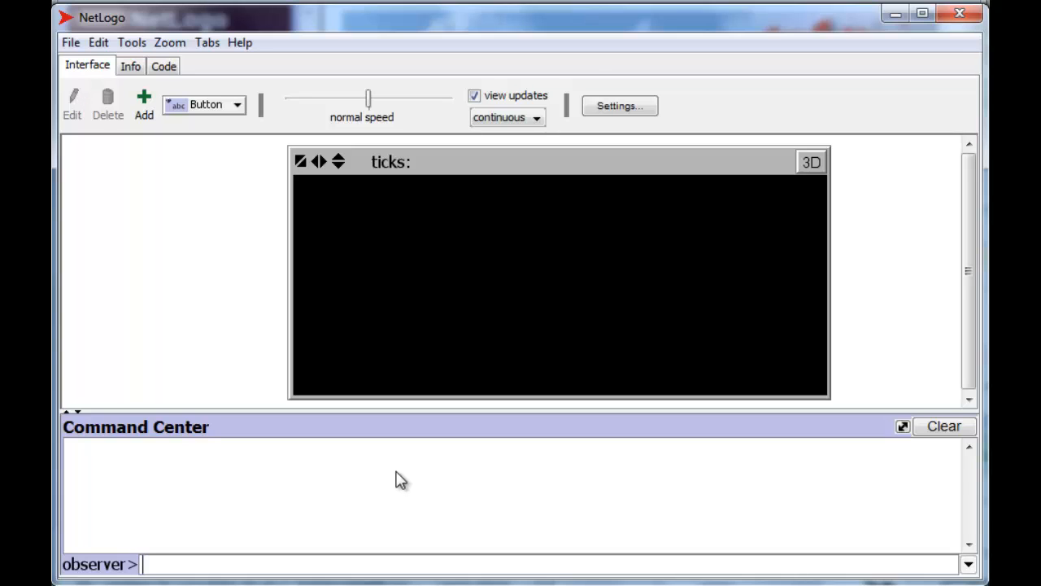
Store the list [12 3 4.5 "hi there" true] in global a and print it.
{"action": "type", "text": "["}
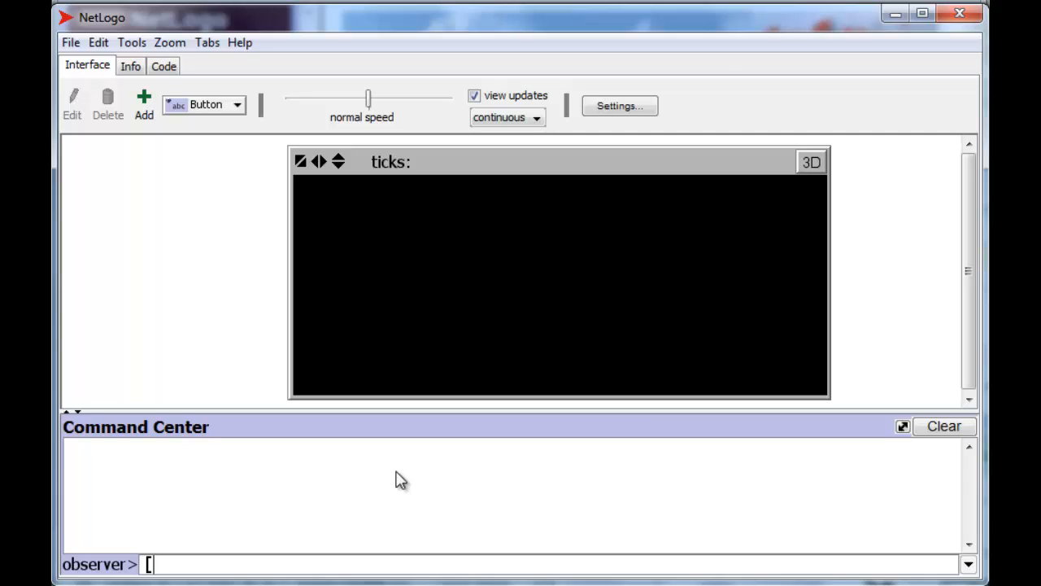
{"action": "type", "text": "12 3"}
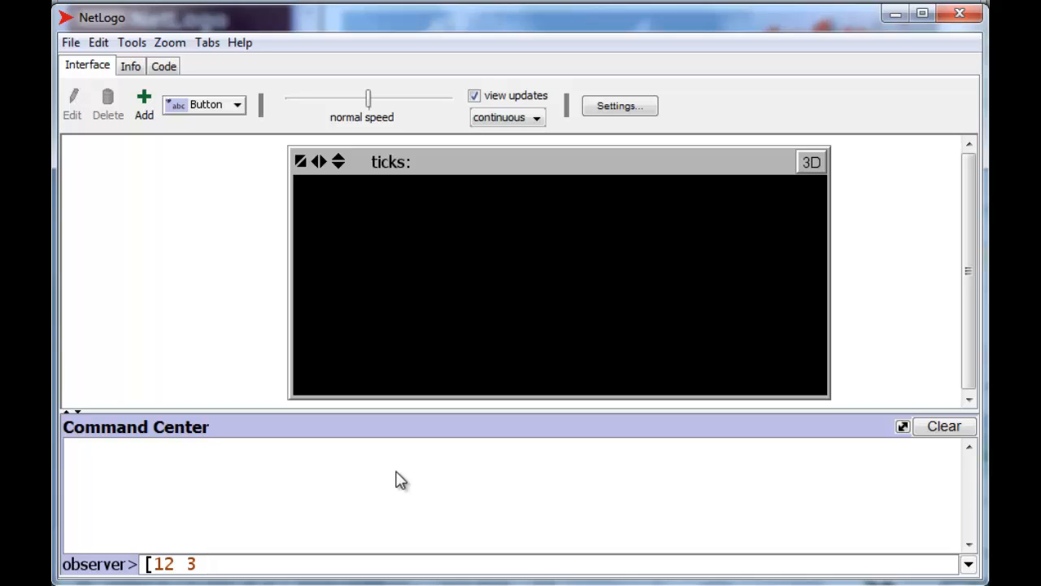
{"action": "type", "text": "4.5"}
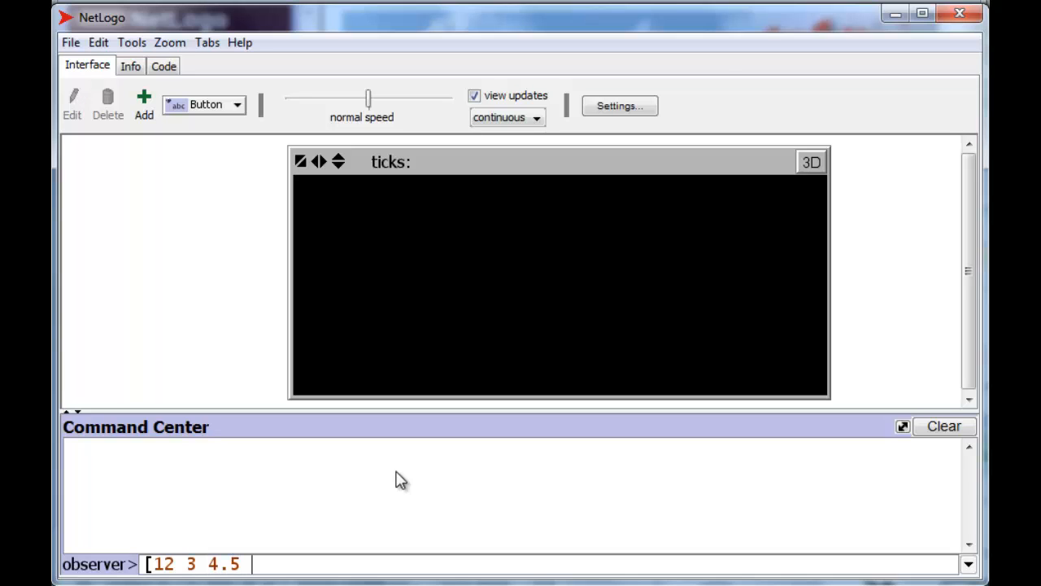
{"action": "type", "text": "\"hi there"}
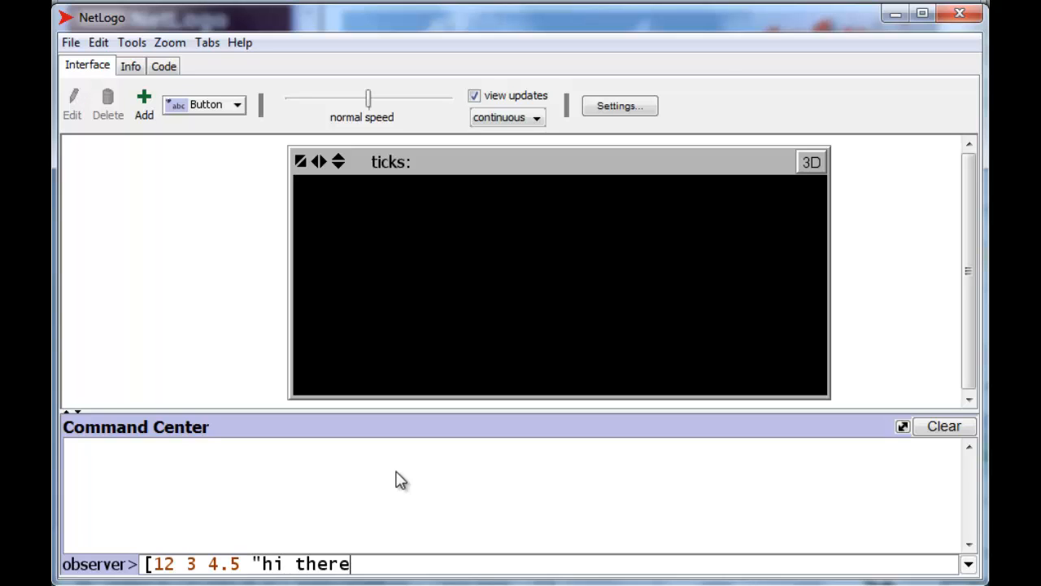
{"action": "type", "text": "\""}
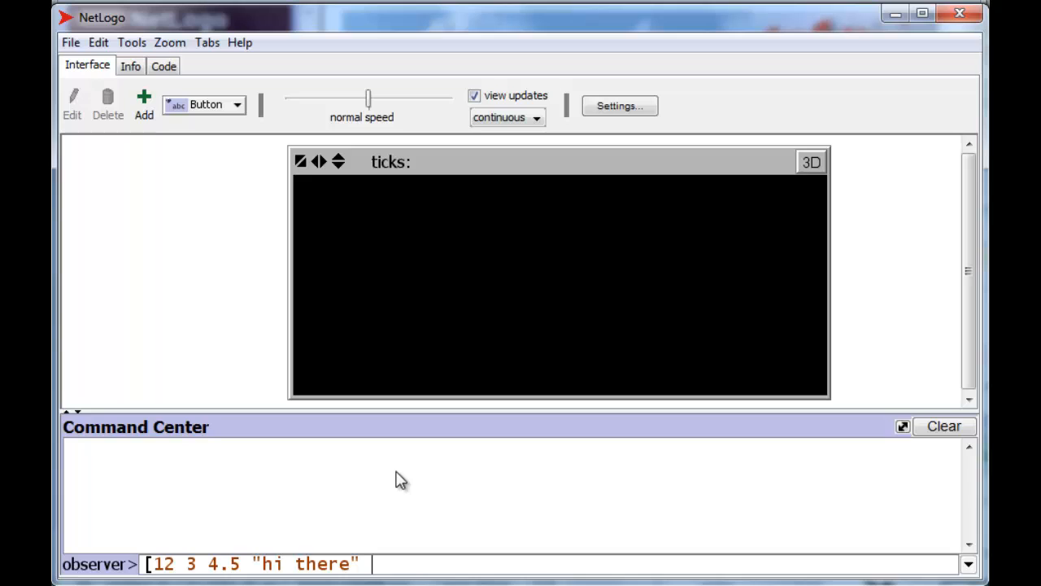
{"action": "type", "text": "true]"}
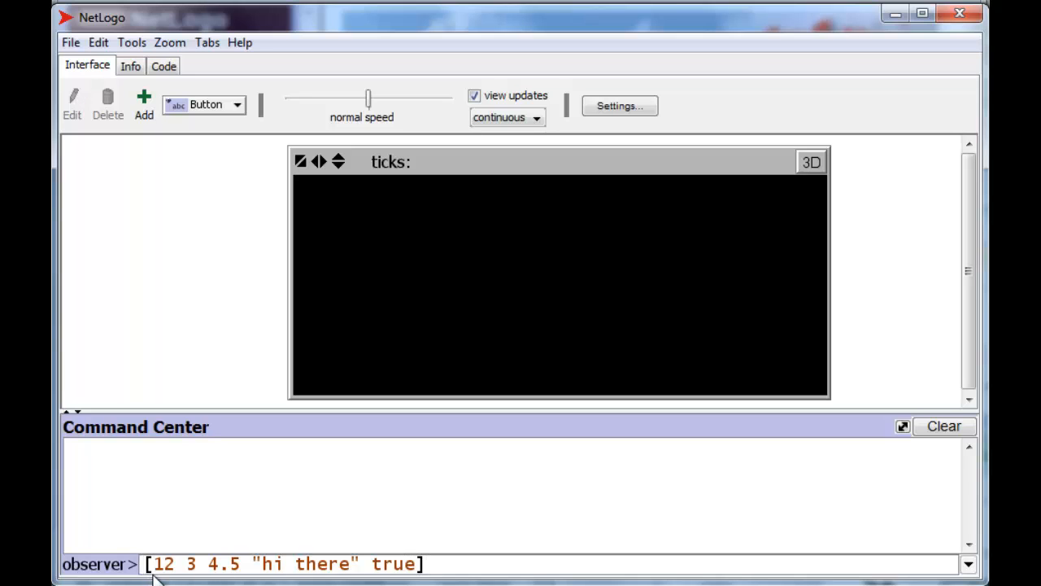
{"action": "type", "text": "set a"}
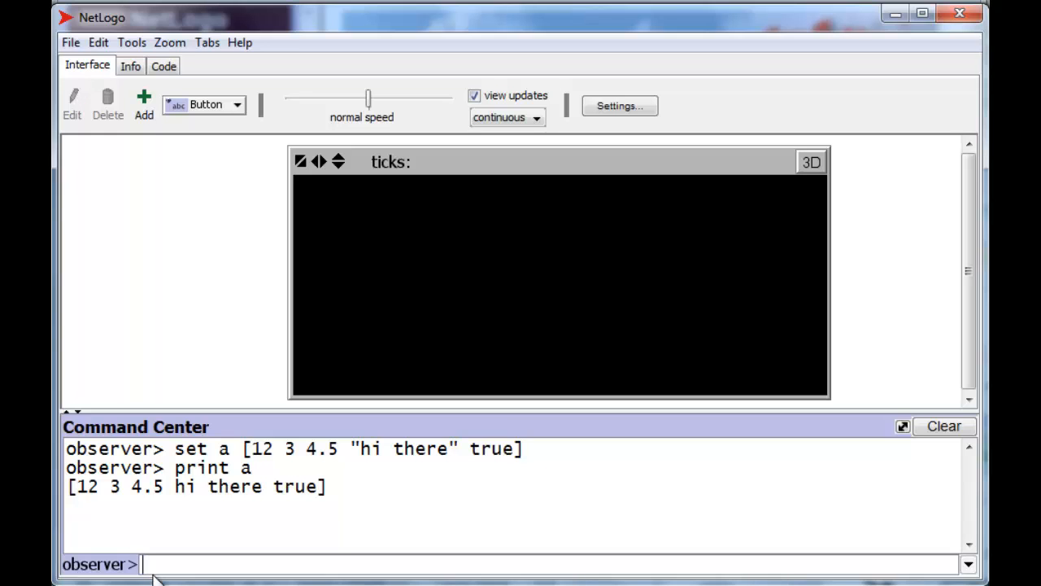
Print length a, which returns 5.
{"action": "type", "text": "print len"}
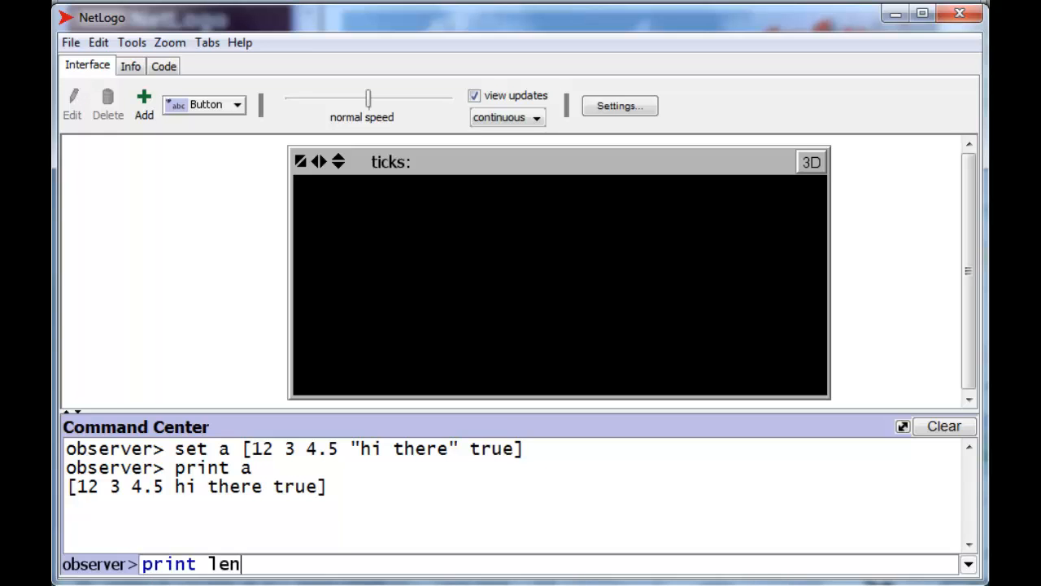
{"action": "type", "text": "gth a"}
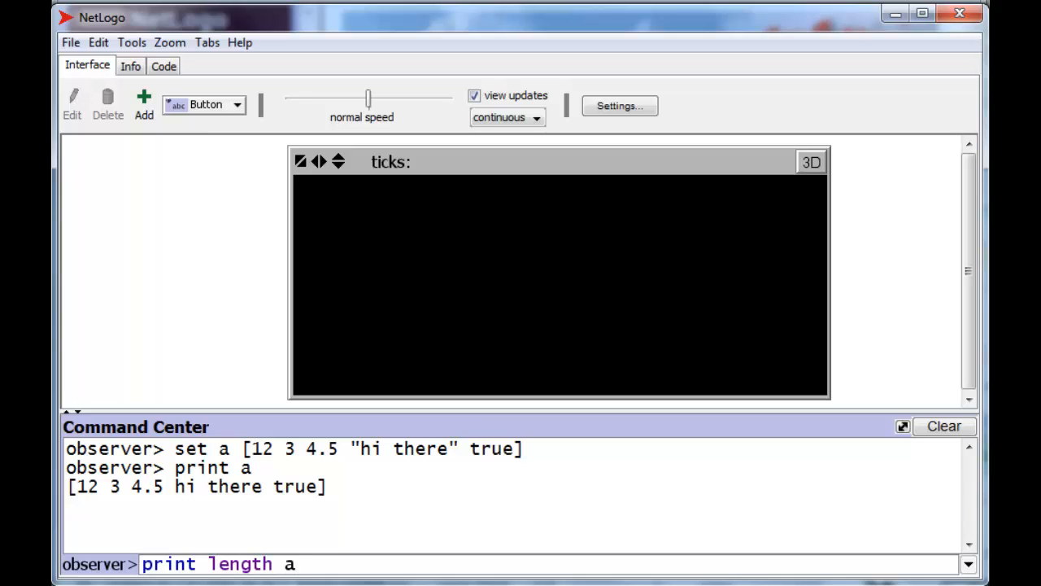
{"action": "mouse_move", "coordinate": [287, 462]}
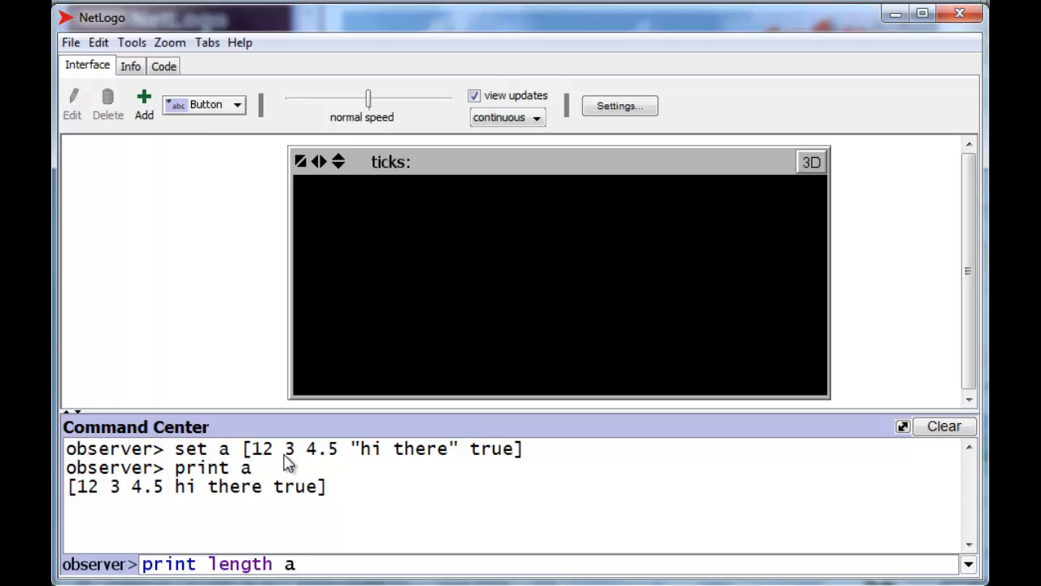
{"action": "mouse_move", "coordinate": [589, 485]}
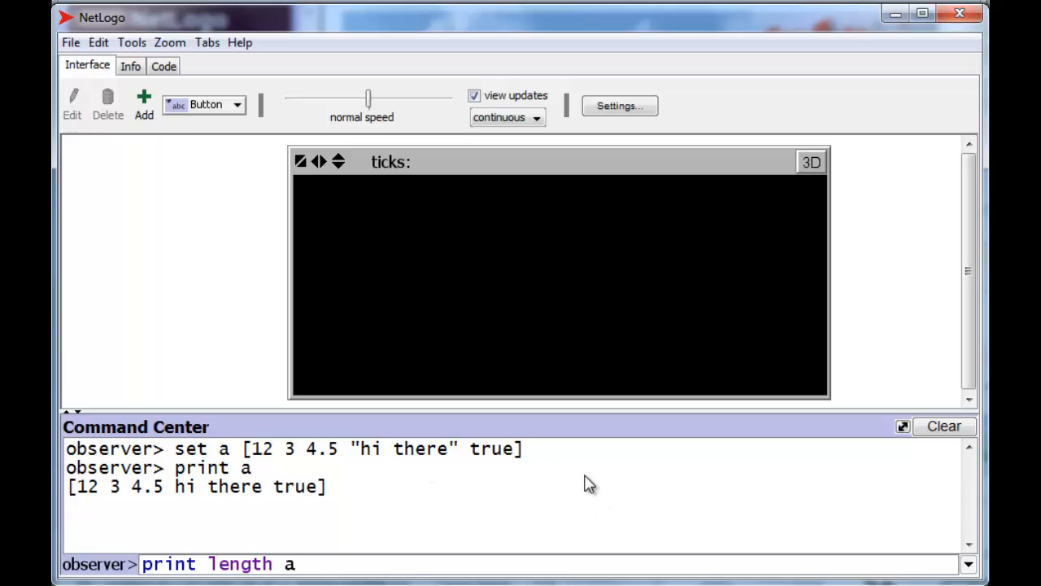
{"action": "key", "text": "enter"}
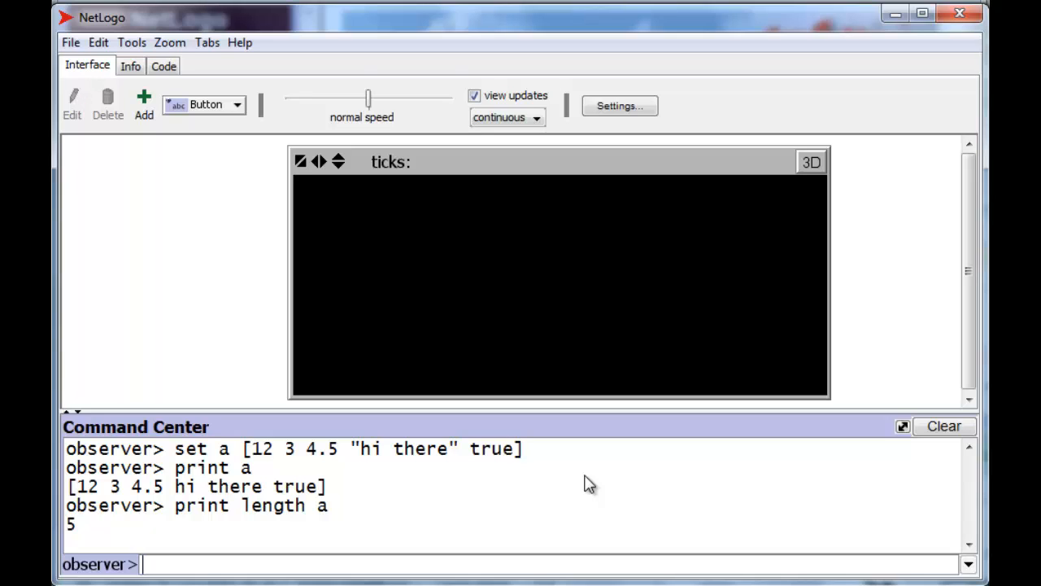
Print item 0 of a (12), item 3 (hi there), then the whole list a again.
{"action": "type", "text": "prtint"}
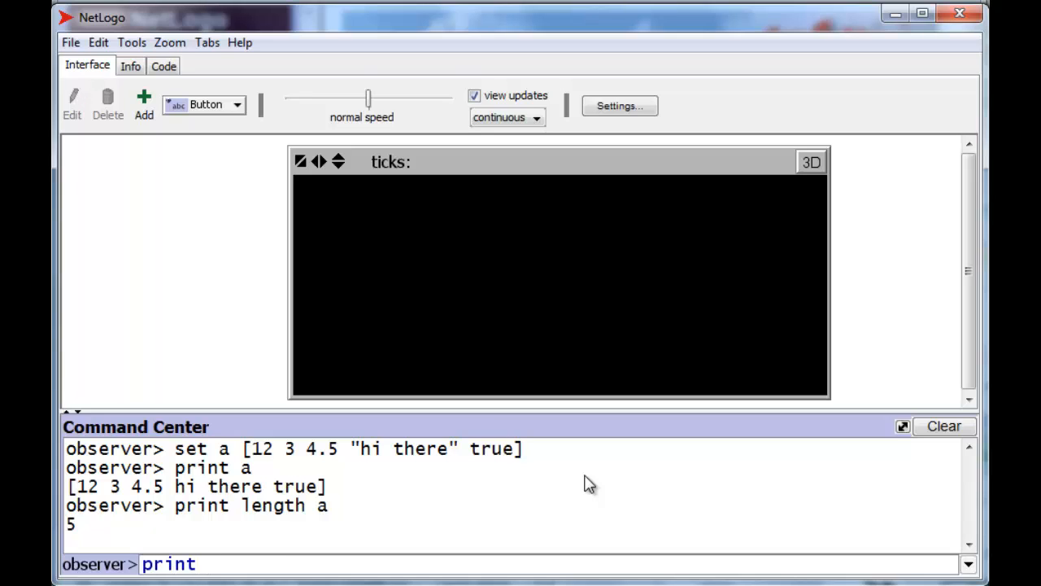
{"action": "type", "text": "item 0"}
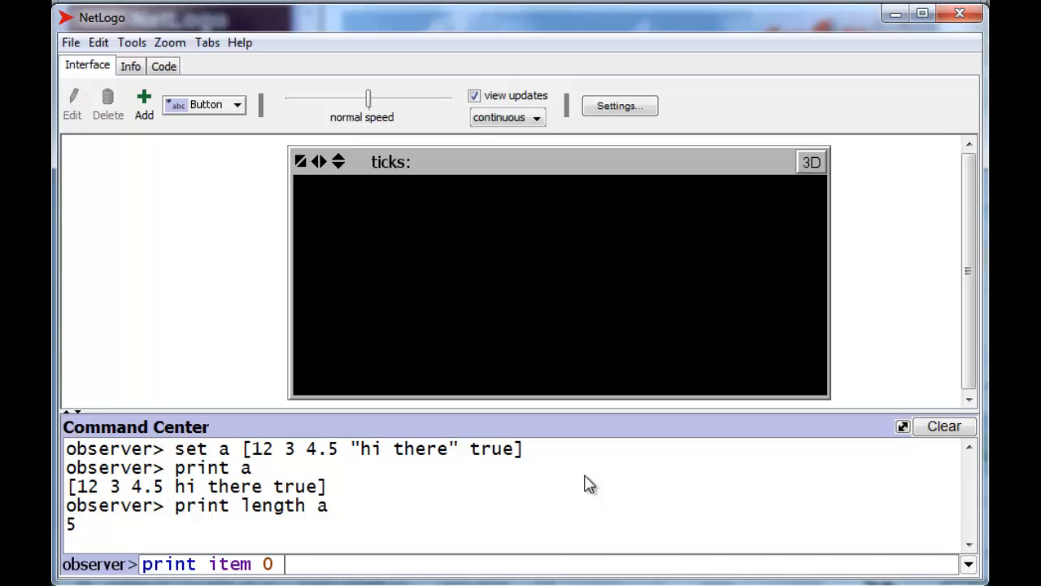
{"action": "type", "text": "a"}
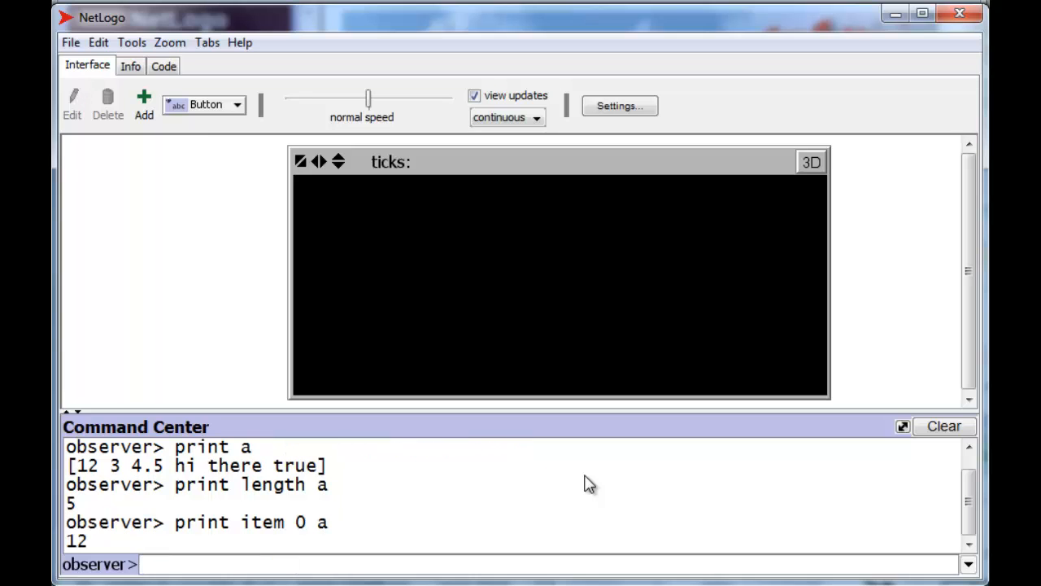
{"action": "mouse_move", "coordinate": [497, 478]}
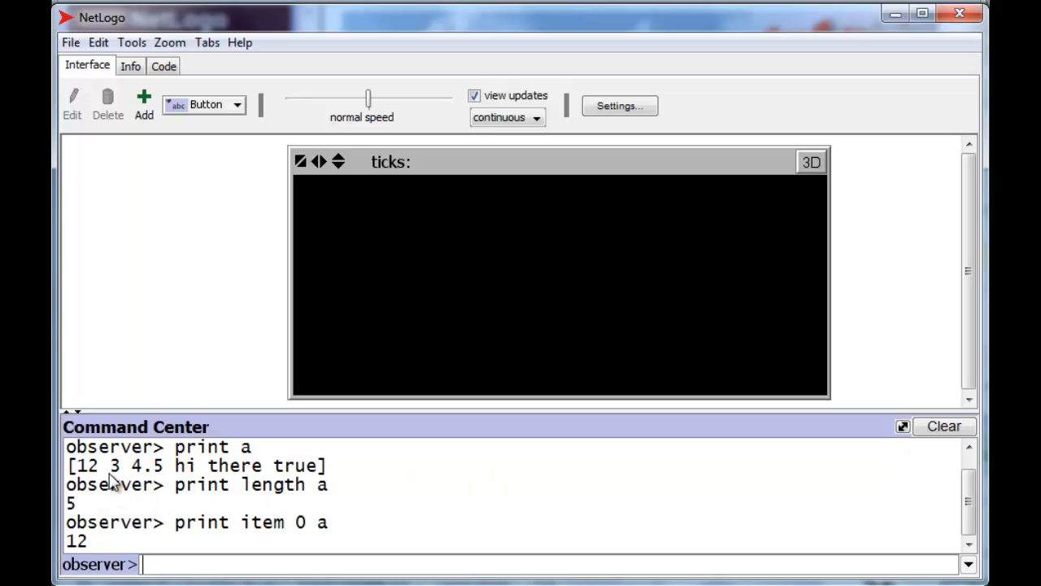
{"action": "mouse_move", "coordinate": [680, 534]}
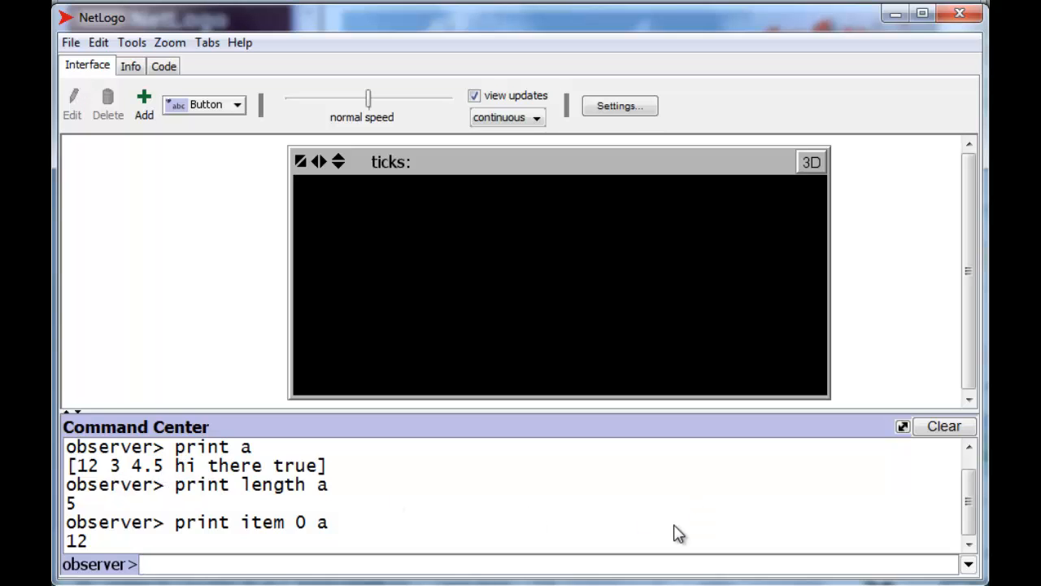
{"action": "type", "text": "print item"}
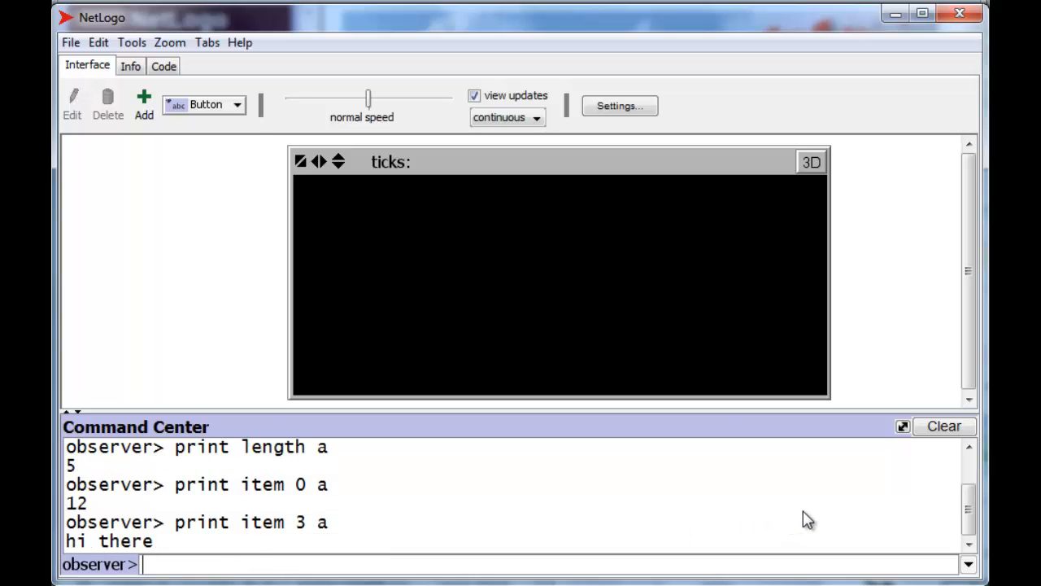
{"action": "type", "text": "print a"}
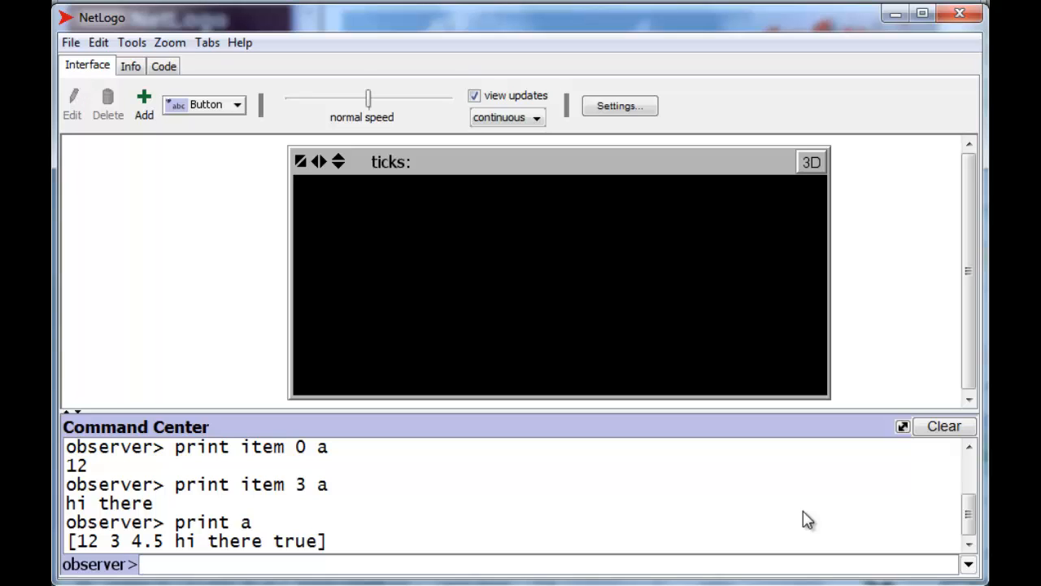
Ask for item 7 of a, then dismiss the resulting missing-element runtime error.
{"action": "type", "text": "print item"}
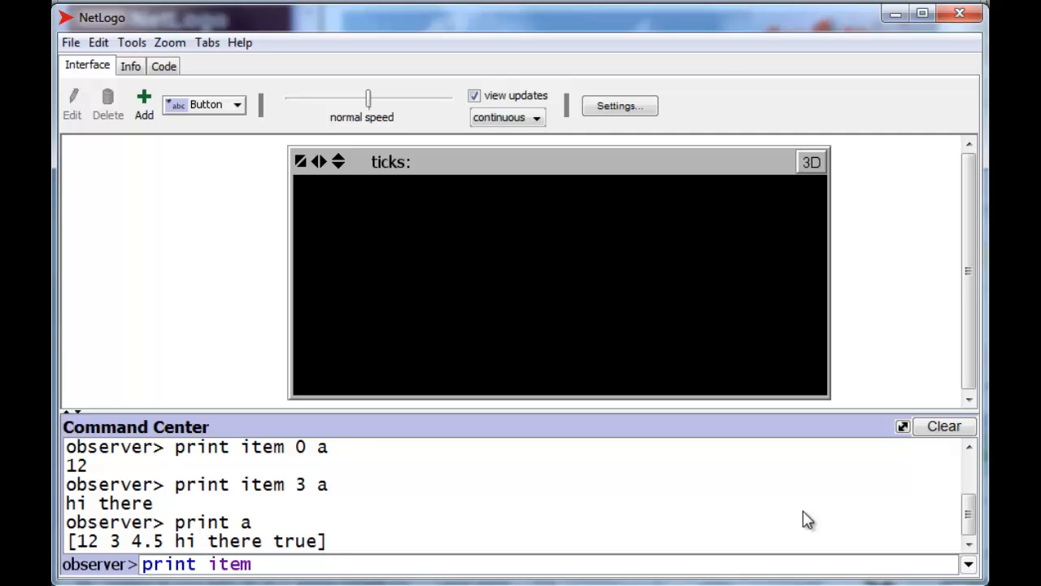
{"action": "type", "text": "7"}
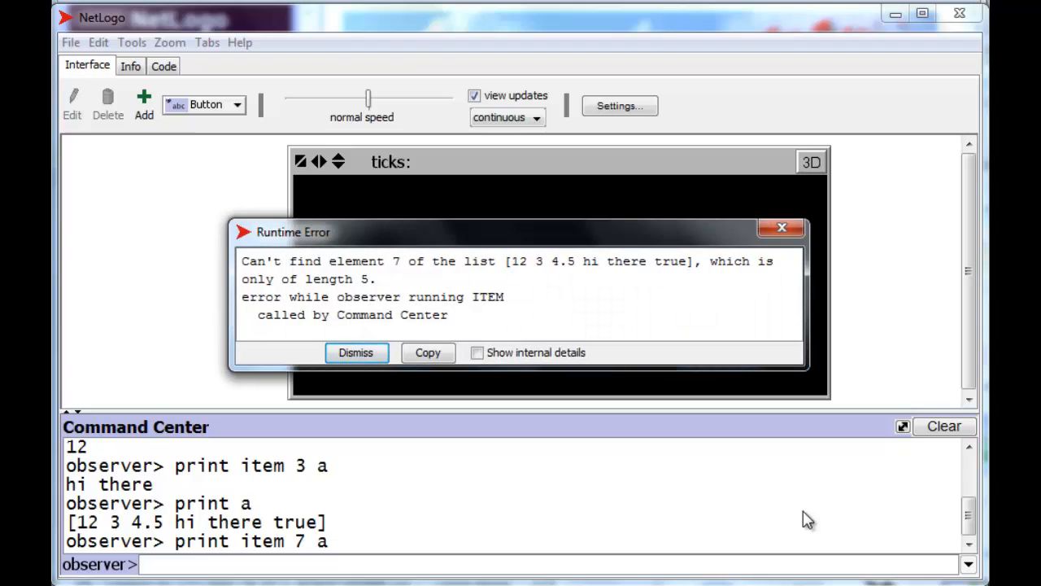
{"action": "mouse_move", "coordinate": [501, 341]}
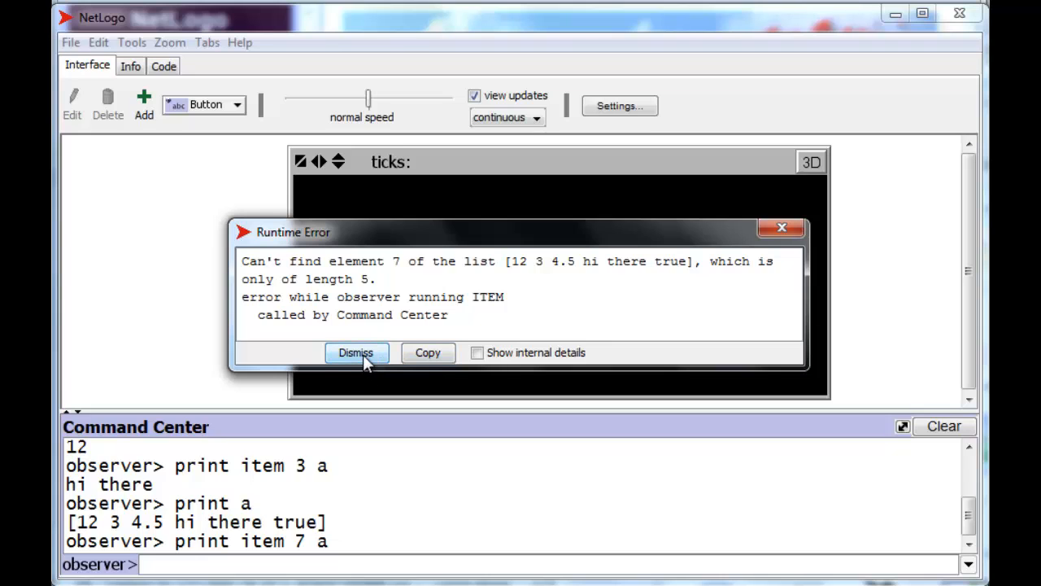
{"action": "left_click", "coordinate": [354, 352]}
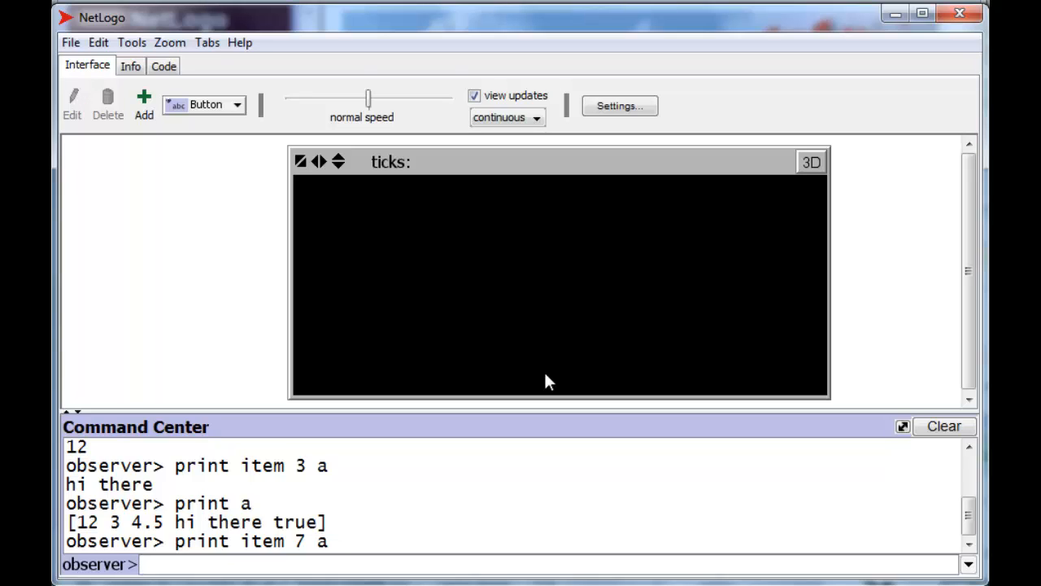
{"action": "mouse_move", "coordinate": [732, 354]}
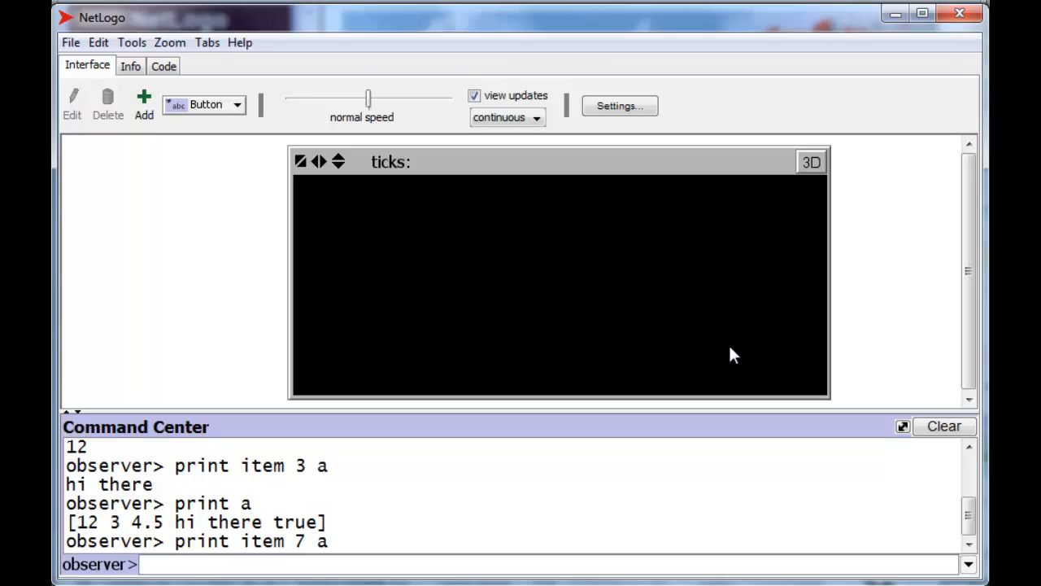
Set b to fput 100 a, then print a (unchanged) and b ([100 12 3 4.5 hi there true]).
{"action": "type", "text": "fput"}
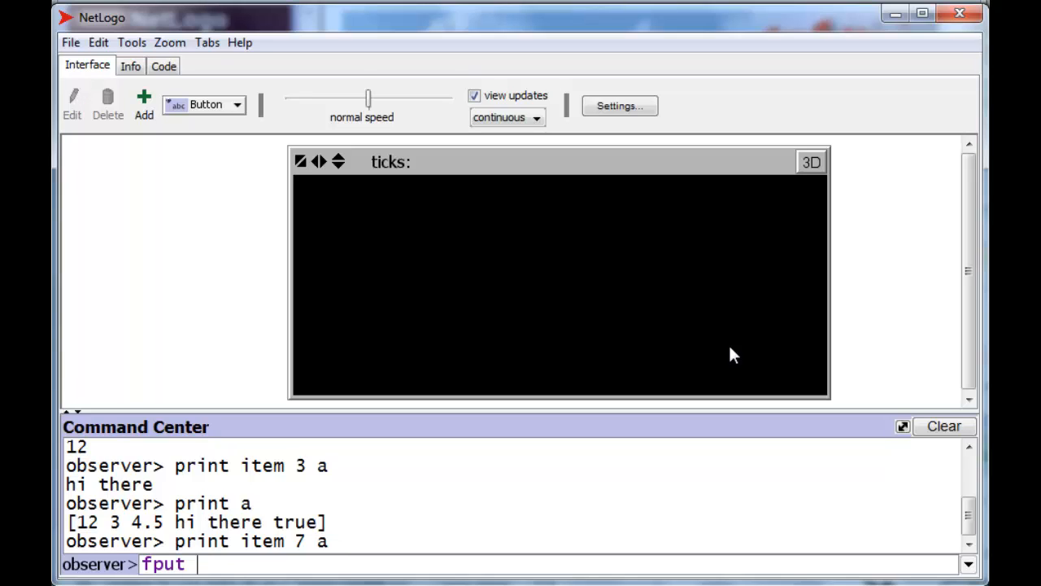
{"action": "type", "text": "100"}
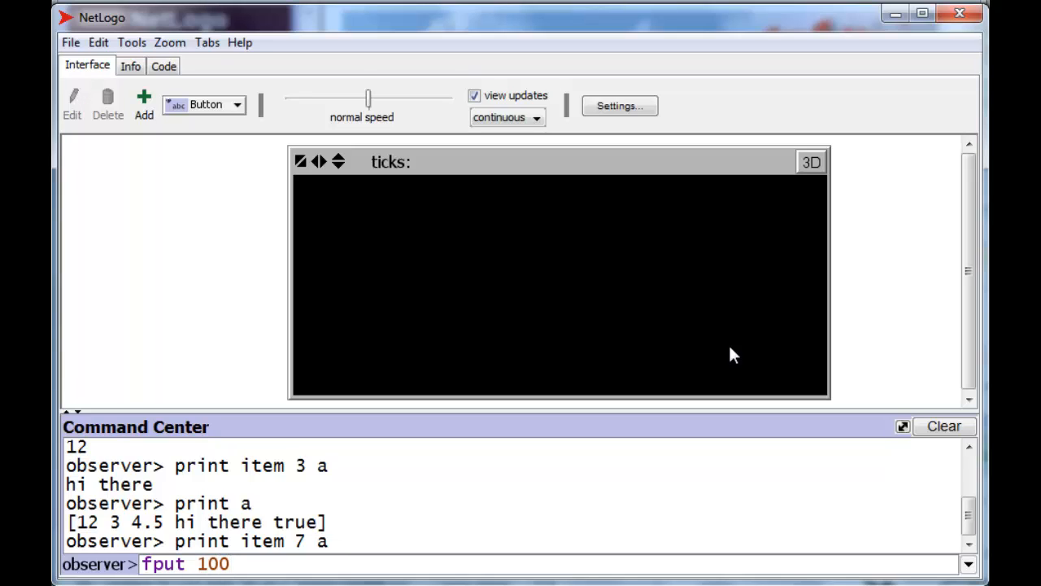
{"action": "type", "text": "a"}
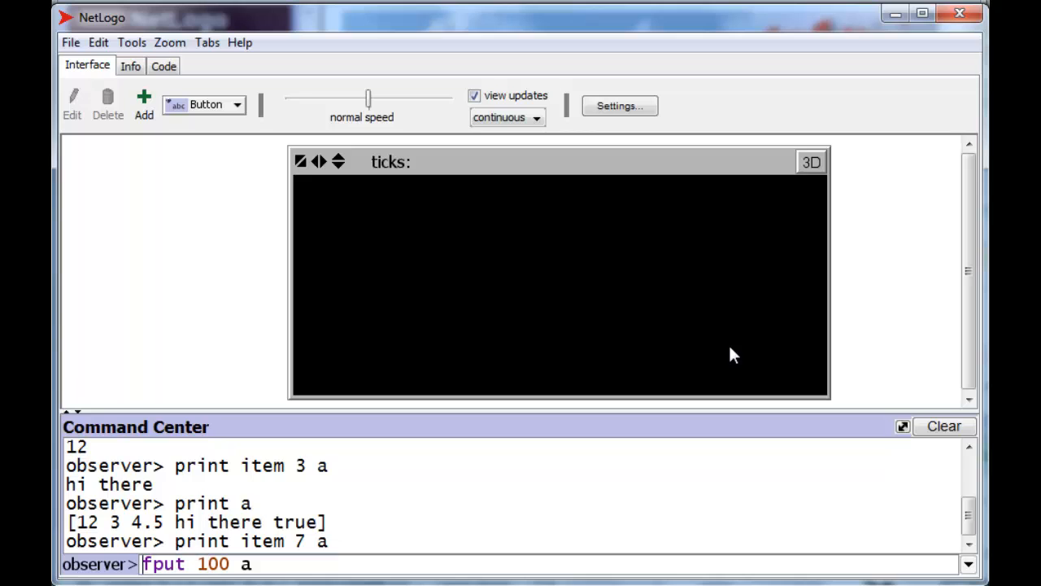
{"action": "type", "text": "set b"}
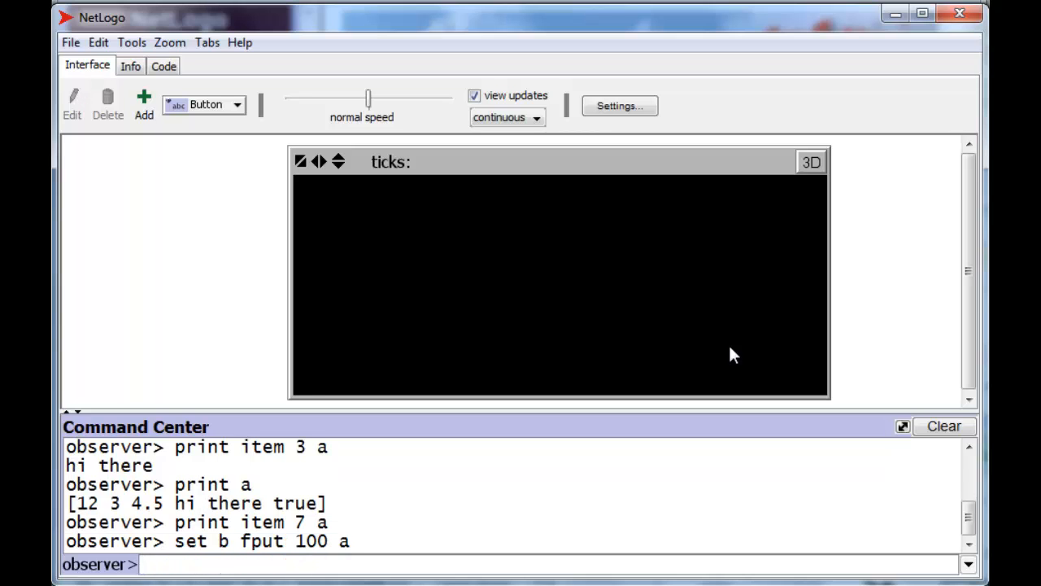
{"action": "type", "text": "print"}
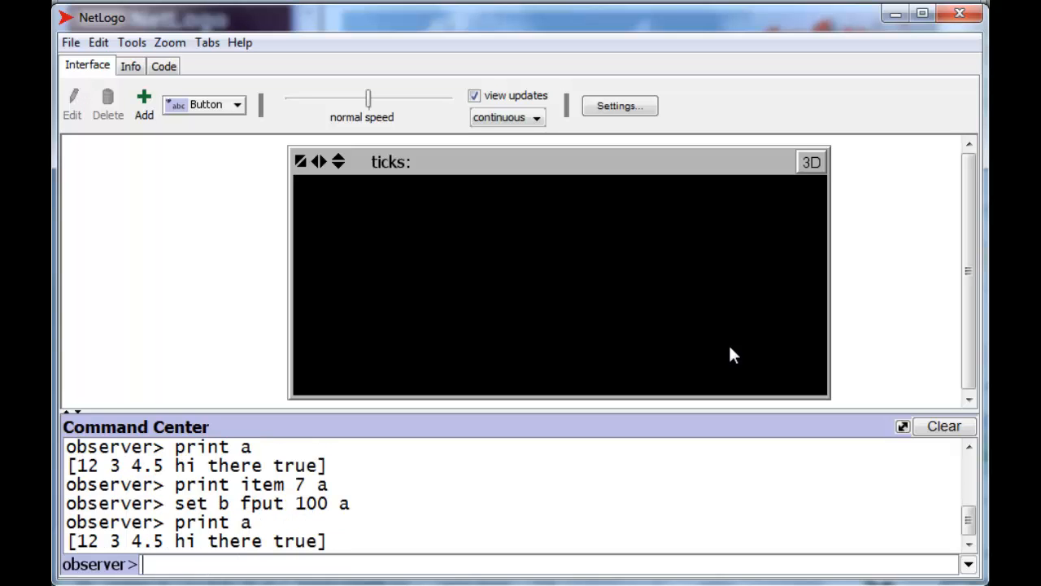
{"action": "type", "text": "print b"}
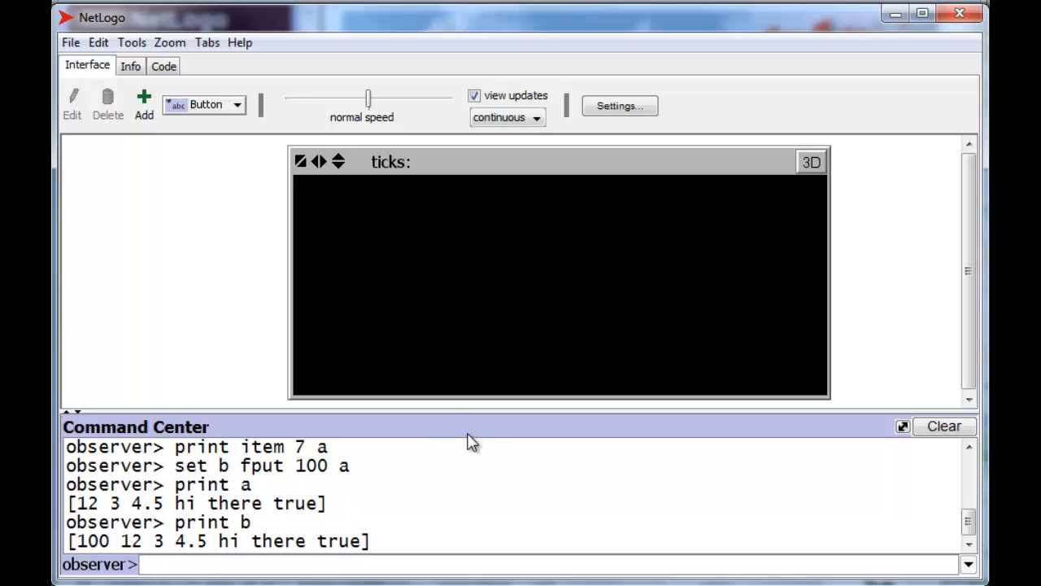
{"action": "mouse_move", "coordinate": [250, 478]}
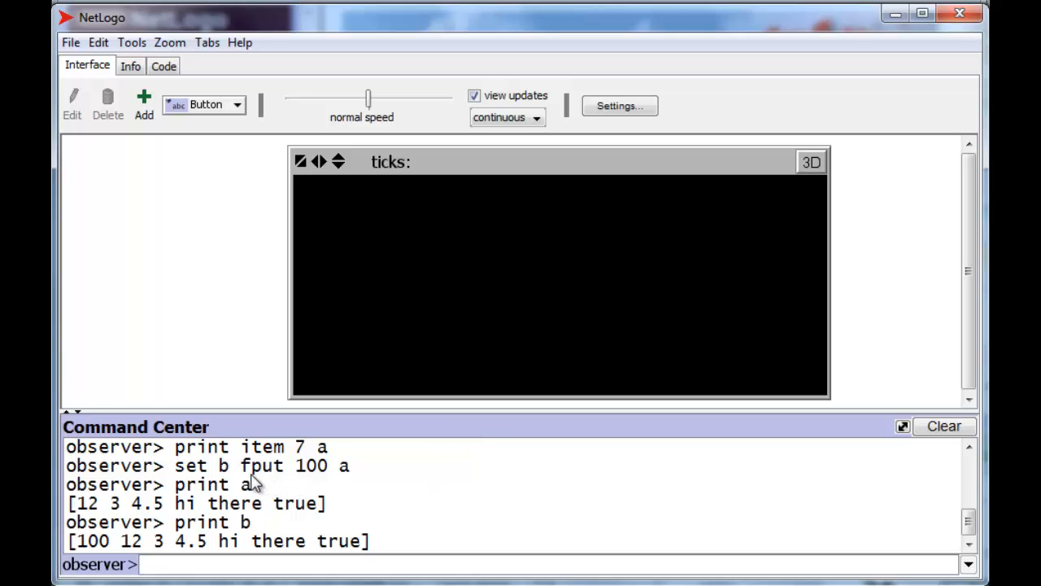
{"action": "mouse_move", "coordinate": [300, 478]}
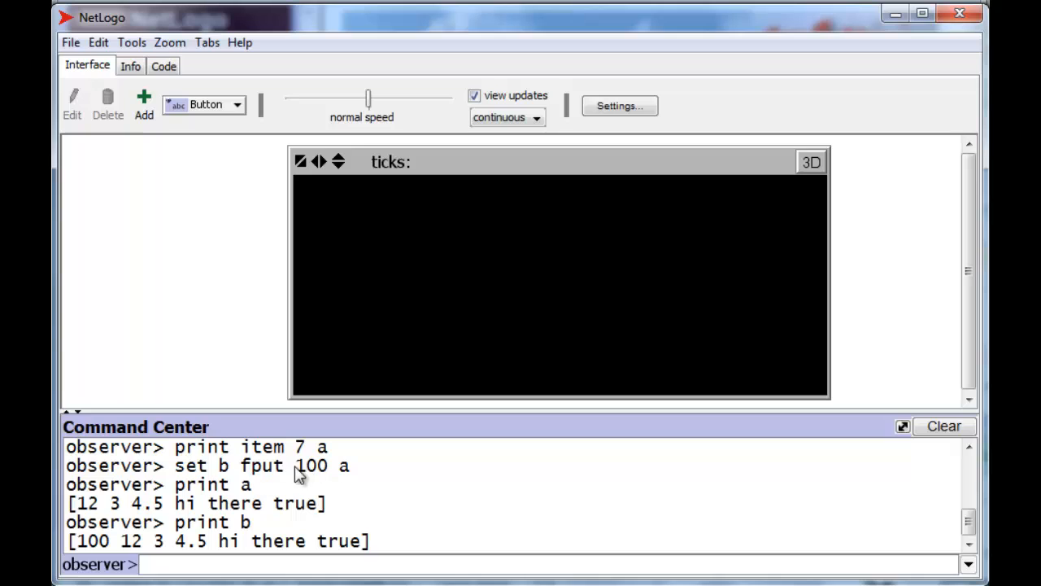
{"action": "mouse_move", "coordinate": [279, 490]}
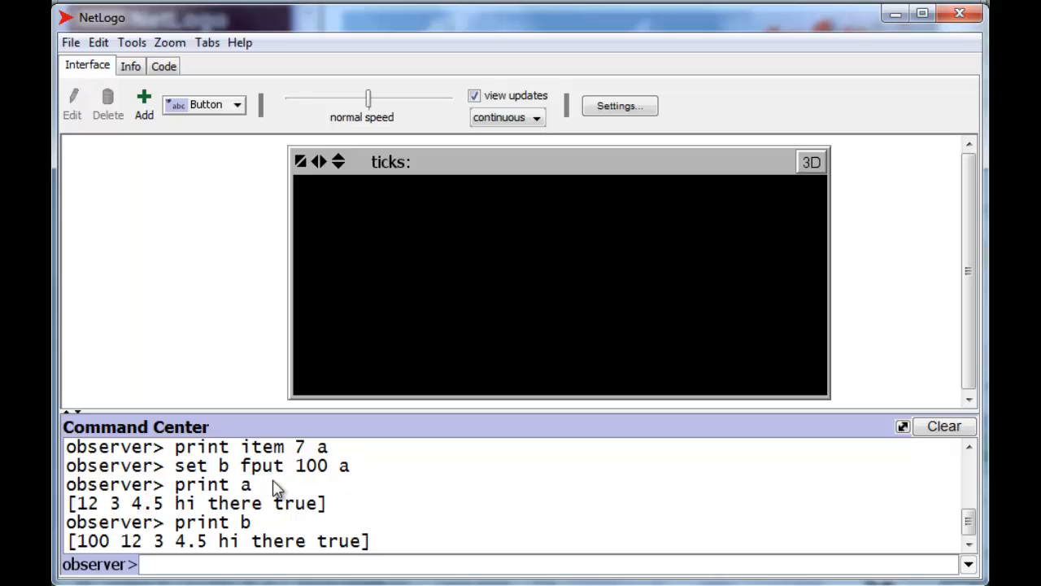
{"action": "mouse_move", "coordinate": [290, 475]}
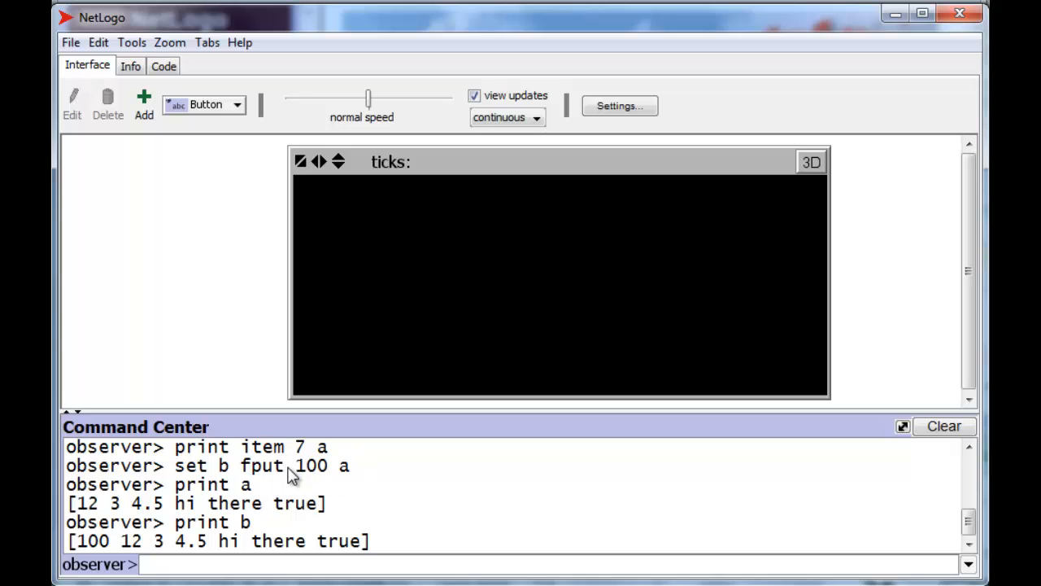
{"action": "mouse_move", "coordinate": [244, 488]}
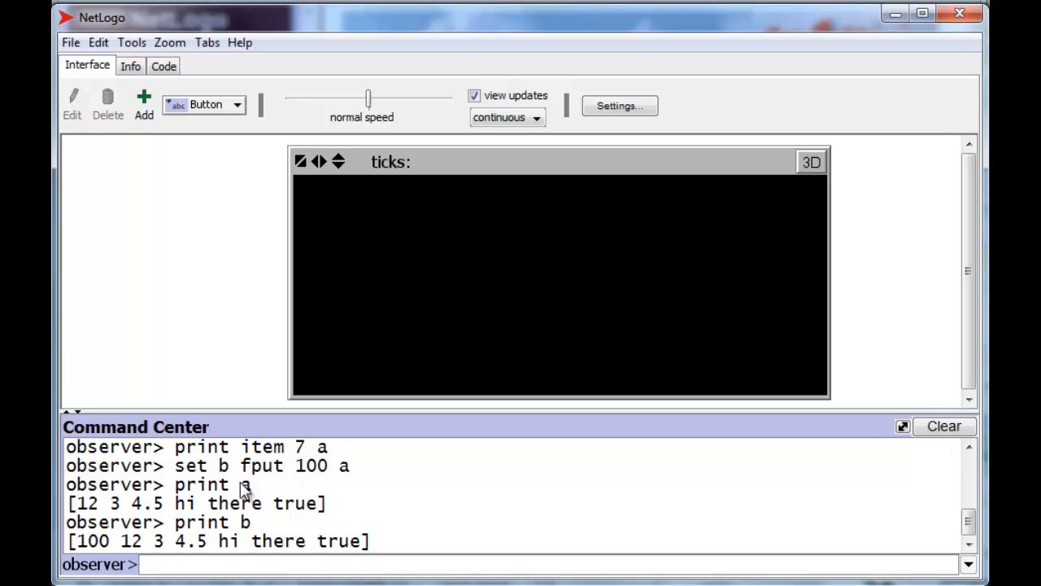
{"action": "mouse_move", "coordinate": [496, 497]}
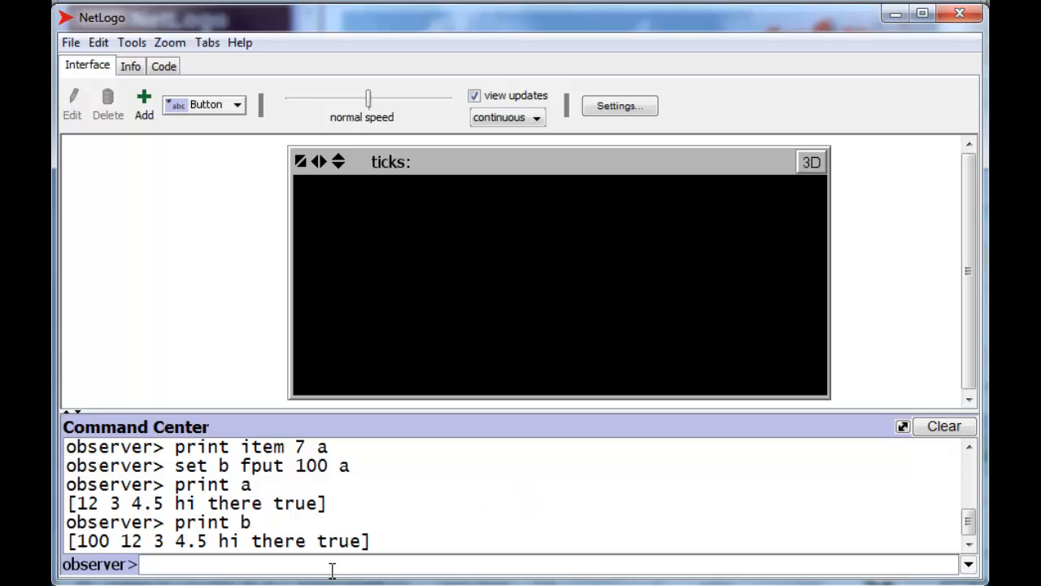
Set b to lput "last" b and print the lengthened list ending in last.
{"action": "type", "text": "set b"}
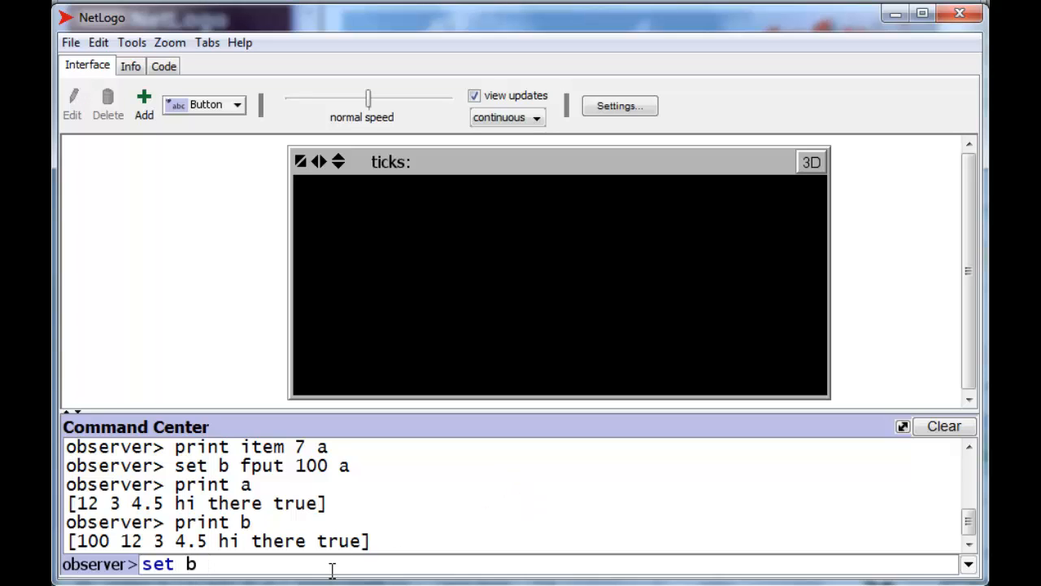
{"action": "type", "text": "lput"}
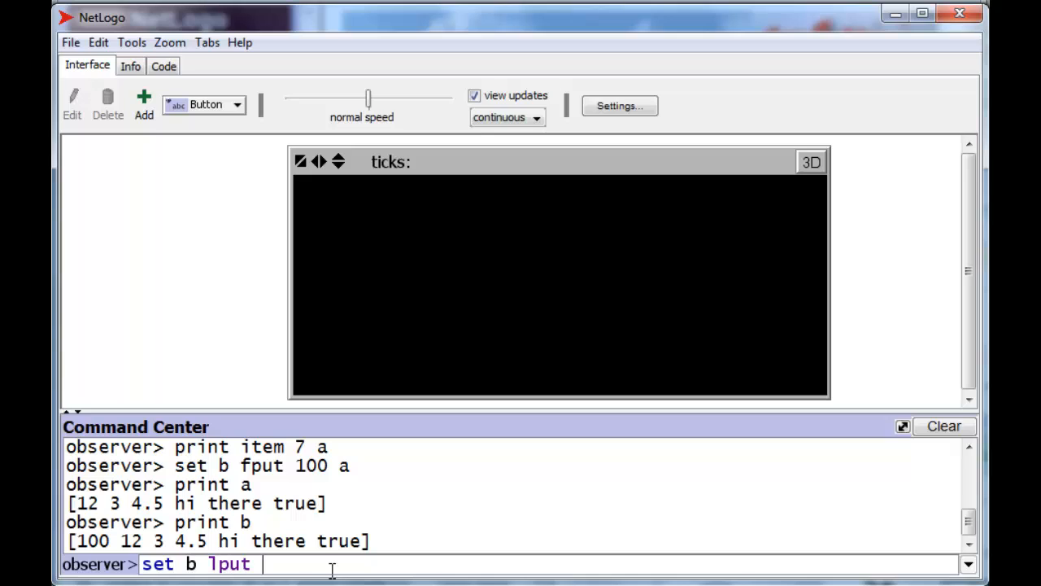
{"action": "type", "text": "\"las"}
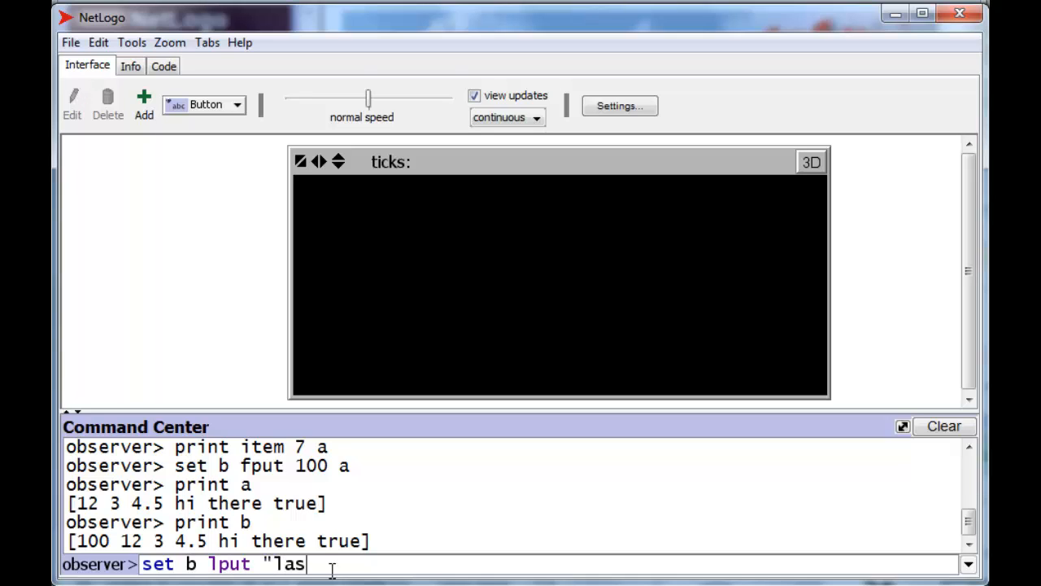
{"action": "type", "text": "t\""}
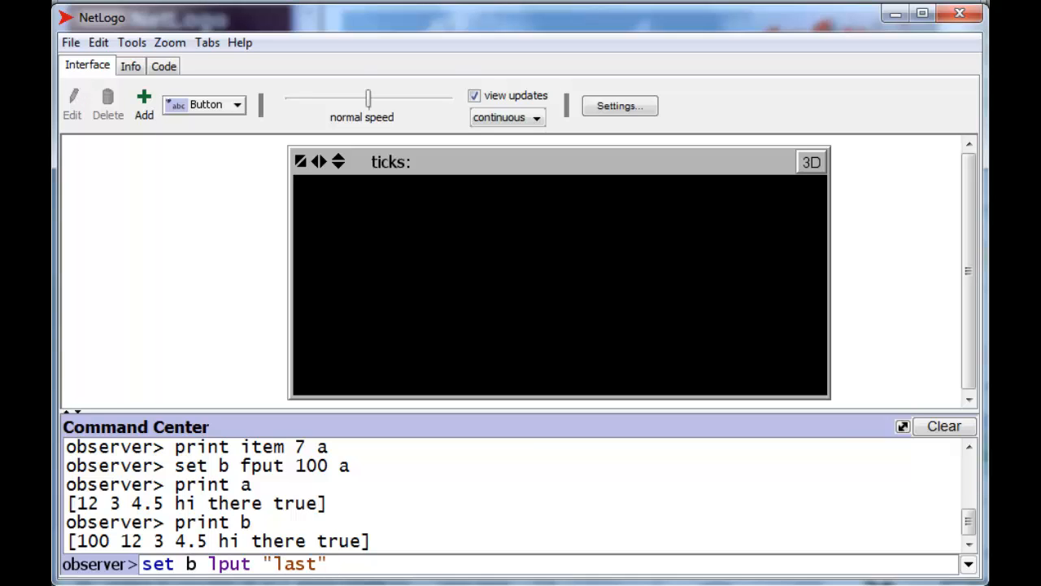
{"action": "type", "text": "b"}
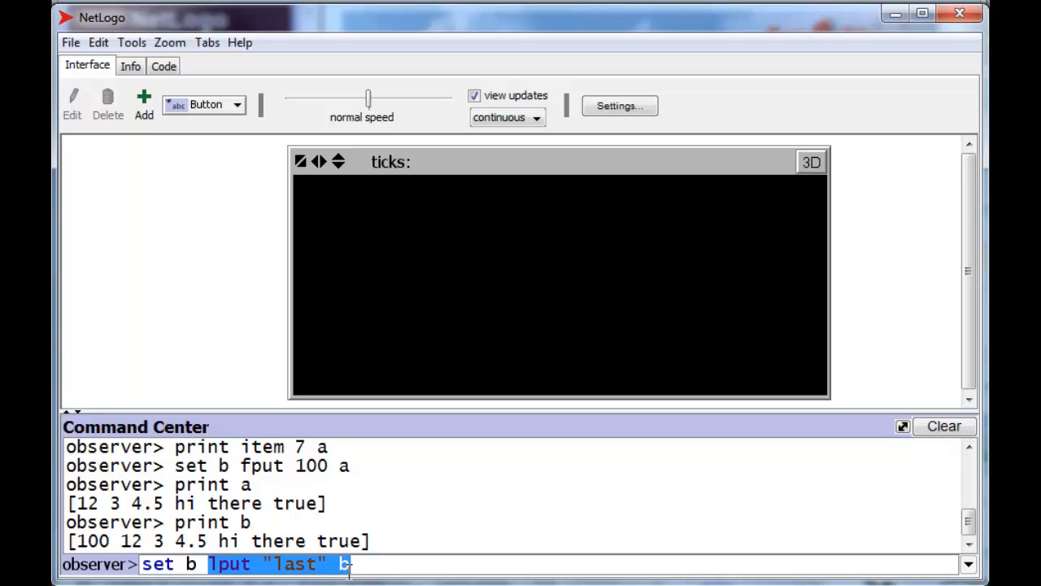
{"action": "type", "text": "b"}
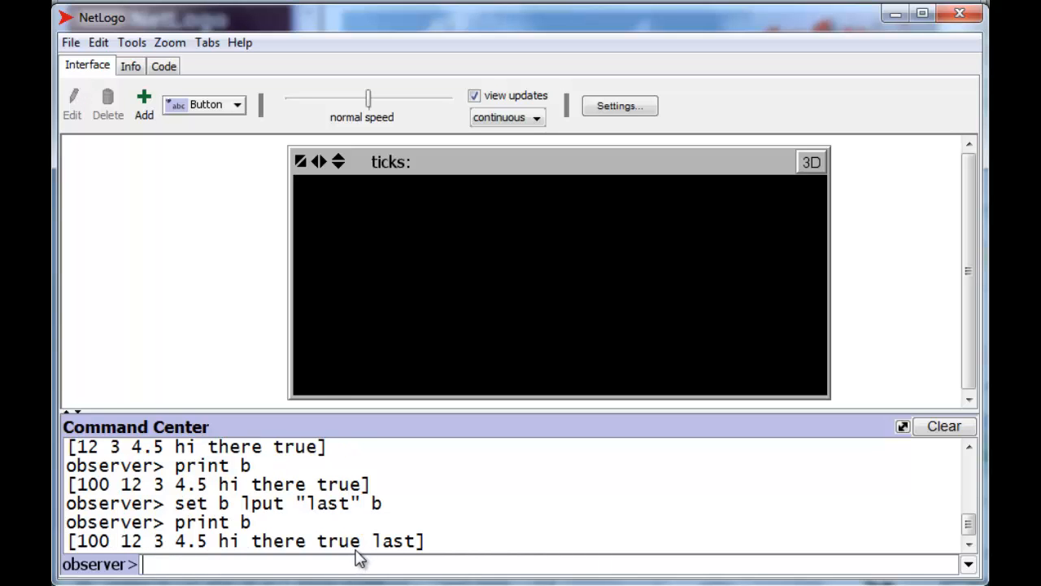
{"action": "double_click", "coordinate": [394, 541]}
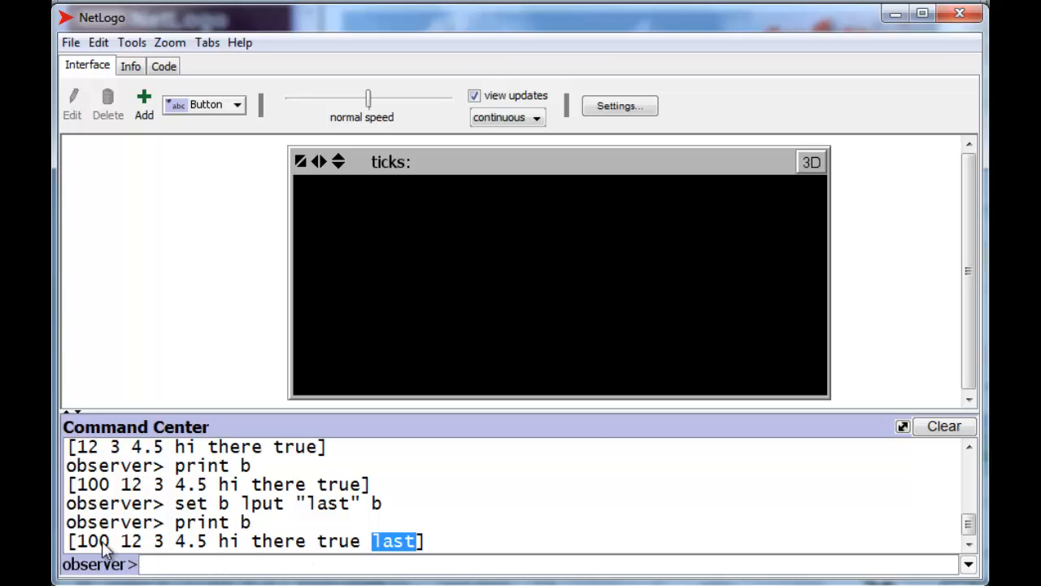
{"action": "mouse_move", "coordinate": [598, 423]}
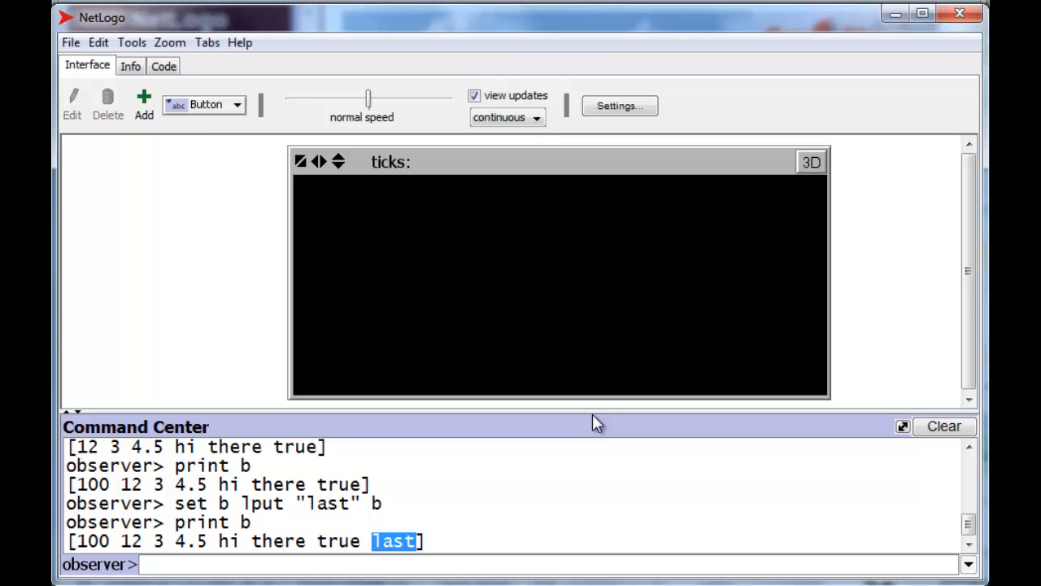
{"action": "mouse_move", "coordinate": [644, 404]}
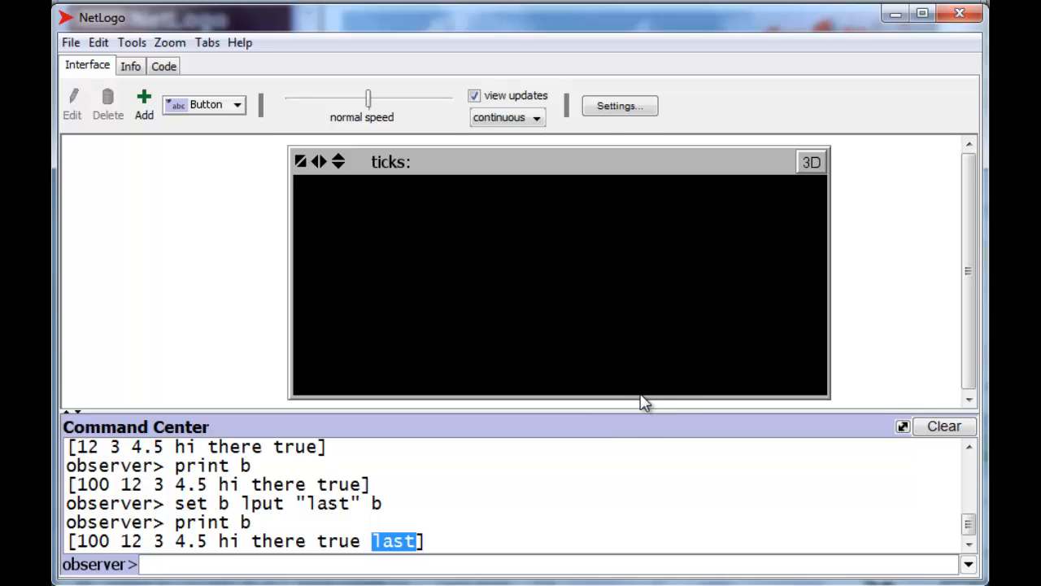
Open the User Manual's Programming Guide at its Lists section.
{"action": "left_click", "coordinate": [241, 42]}
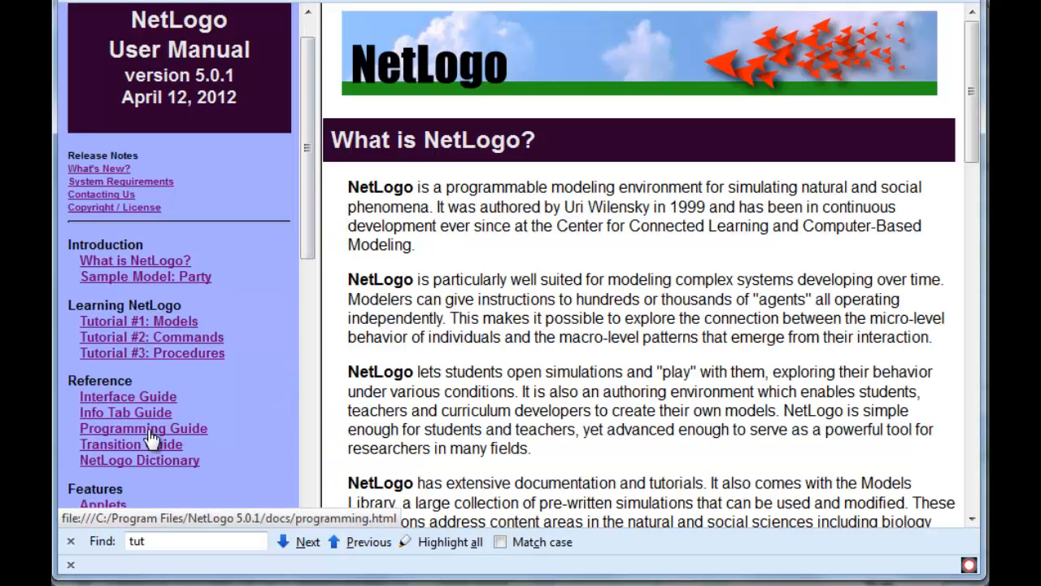
{"action": "left_click", "coordinate": [143, 428]}
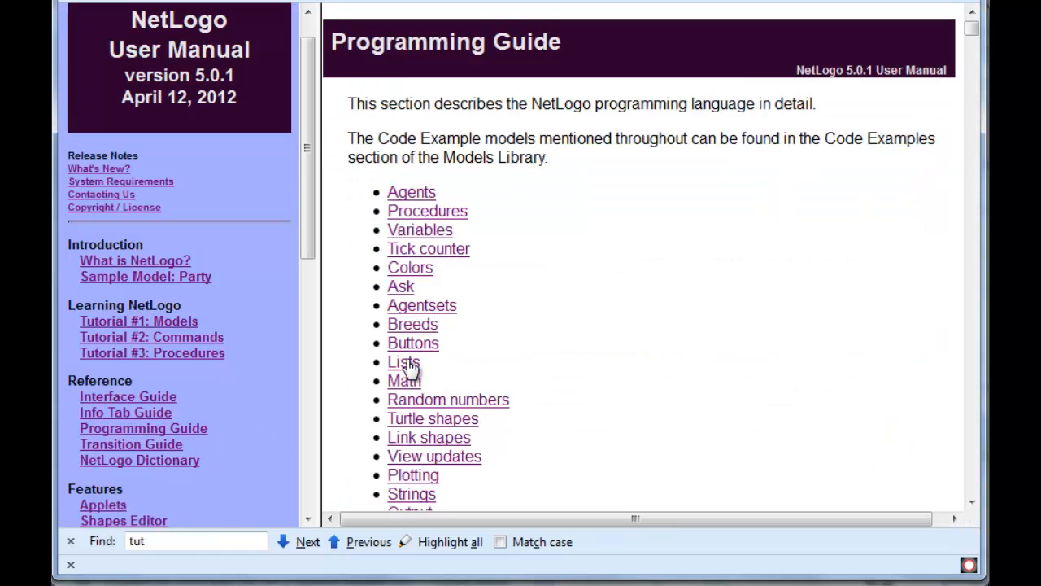
{"action": "left_click", "coordinate": [403, 361]}
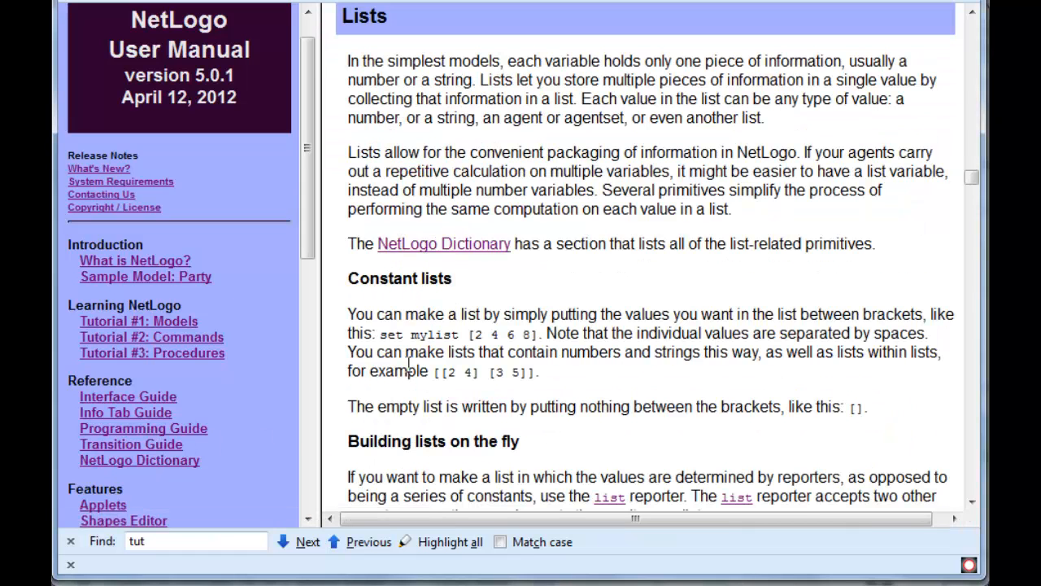
Scroll through the Lists section down to varying inputs and lists of agents.
{"action": "scroll", "scroll_direction": "down", "scroll_amount": 3}
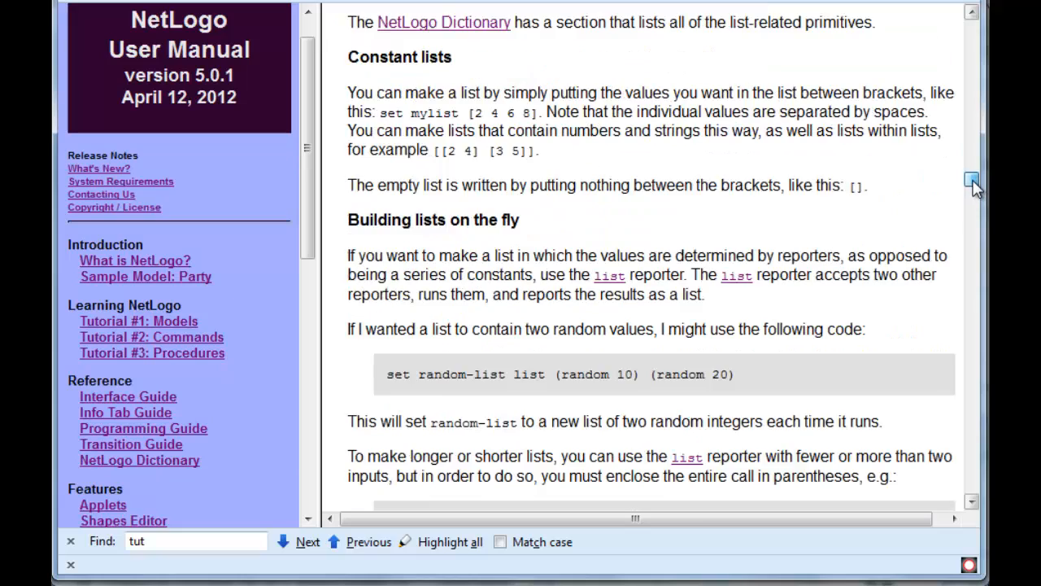
{"action": "scroll", "scroll_direction": "down", "scroll_amount": 3}
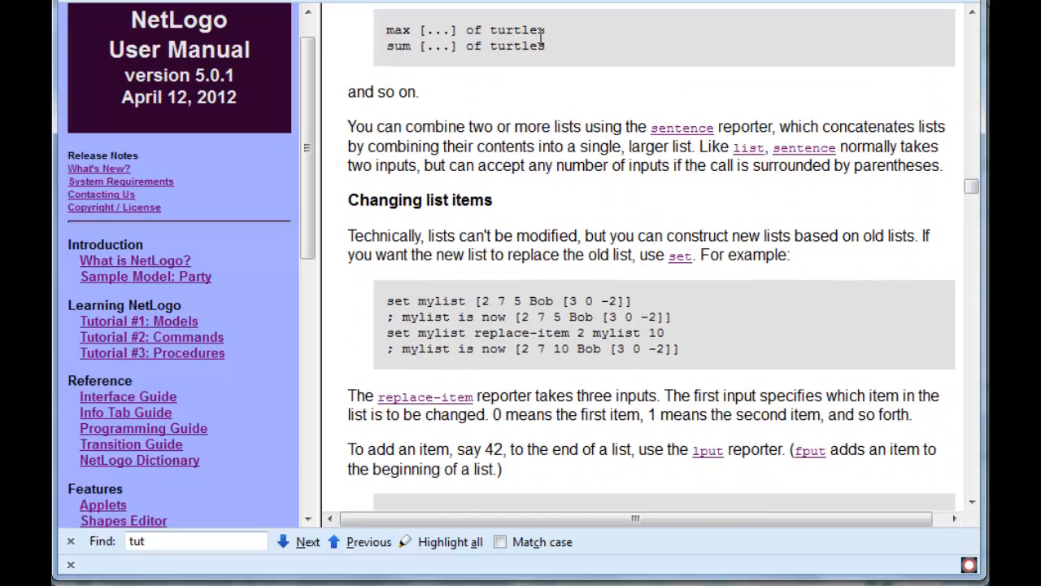
{"action": "scroll", "scroll_direction": "down", "scroll_amount": 3}
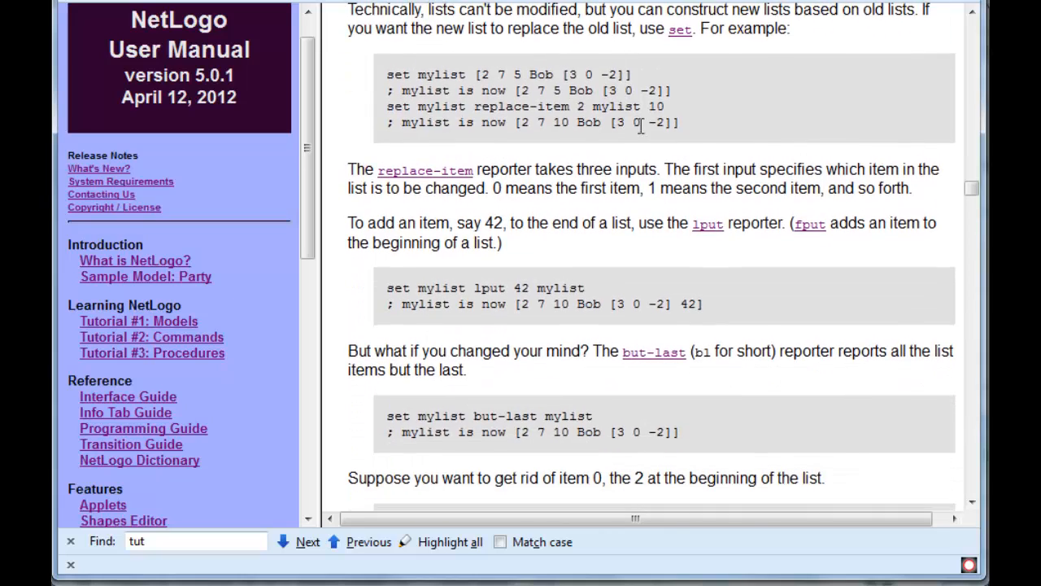
{"action": "scroll", "scroll_direction": "down", "scroll_amount": 3}
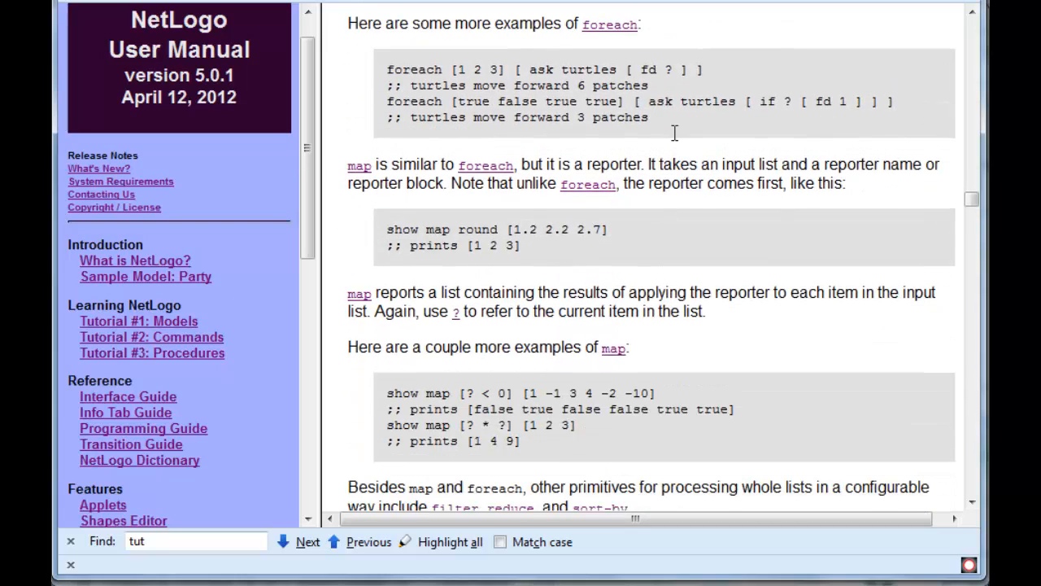
{"action": "scroll", "scroll_direction": "down", "scroll_amount": 3}
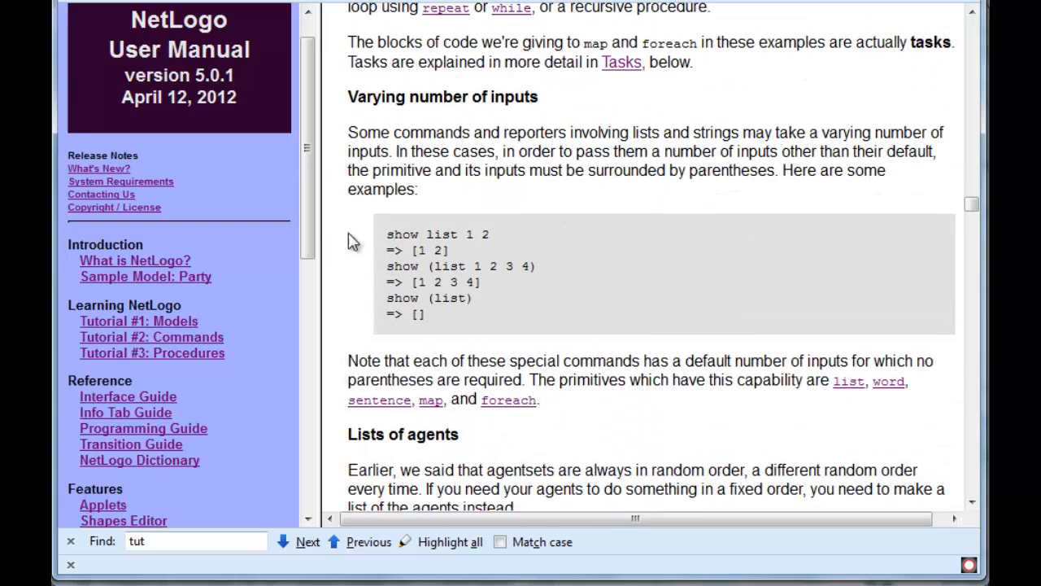
{"action": "mouse_move", "coordinate": [140, 459]}
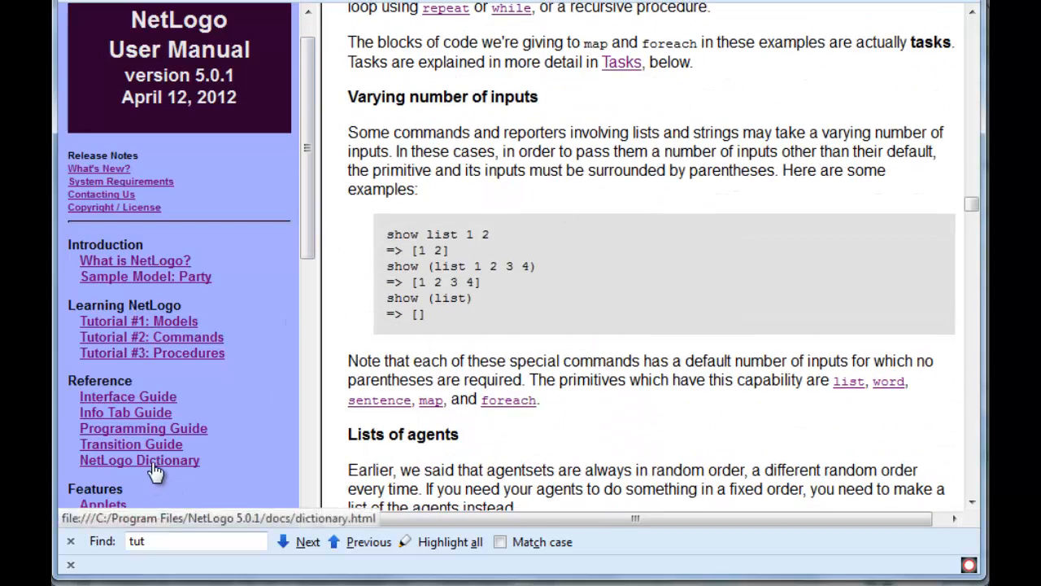
Open the NetLogo Dictionary and scroll to its List category of primitives.
{"action": "left_click", "coordinate": [140, 459]}
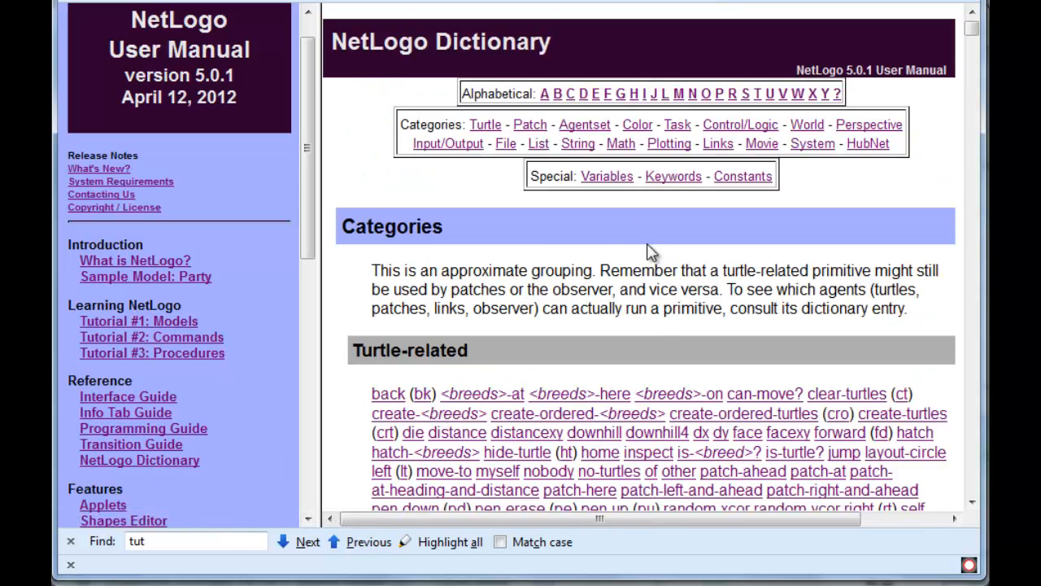
{"action": "scroll", "scroll_direction": "down", "scroll_amount": 3}
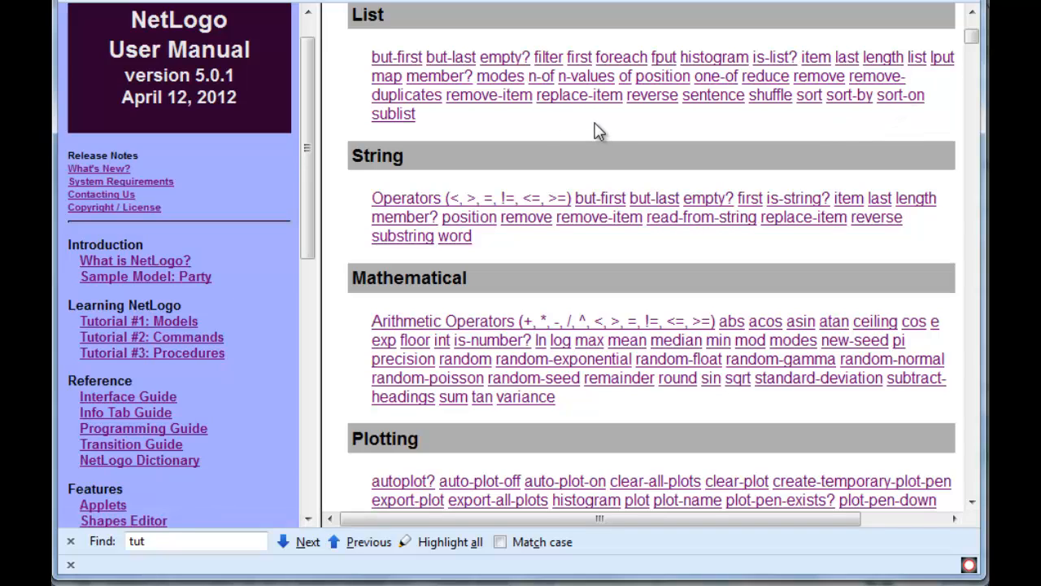
{"action": "mouse_move", "coordinate": [592, 131]}
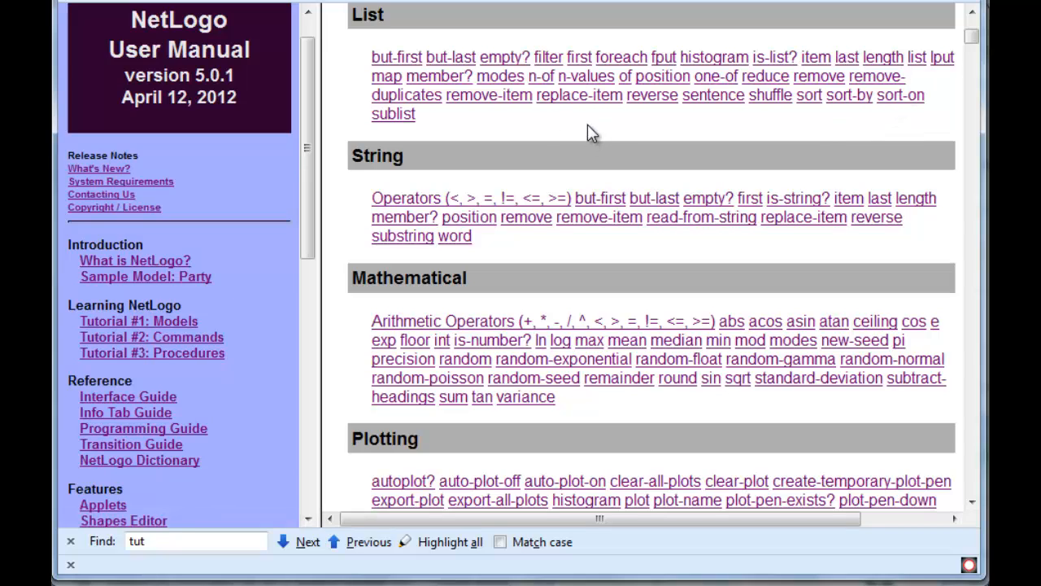
{"action": "mouse_move", "coordinate": [561, 224]}
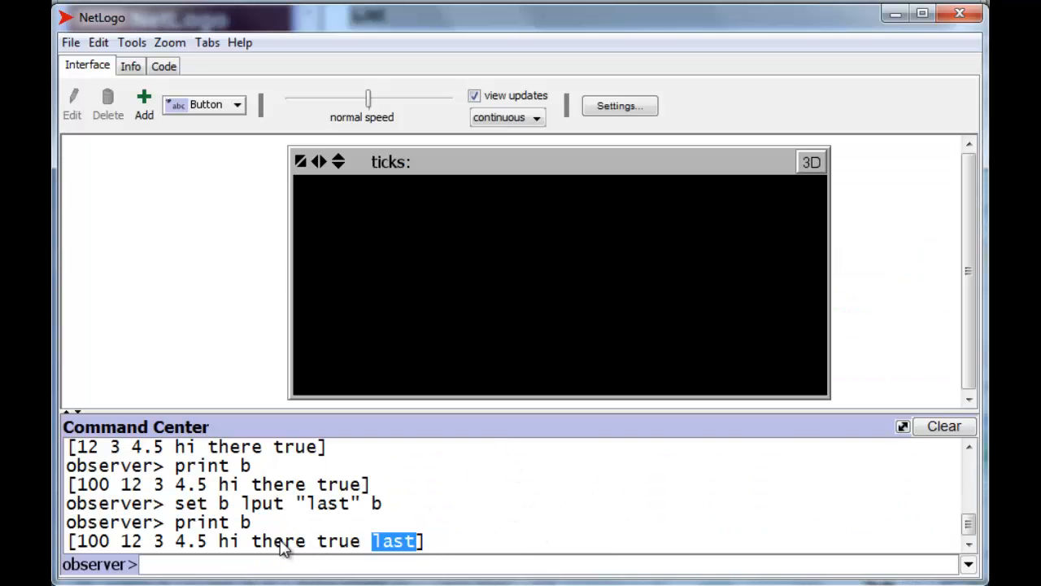
{"action": "mouse_move", "coordinate": [202, 562]}
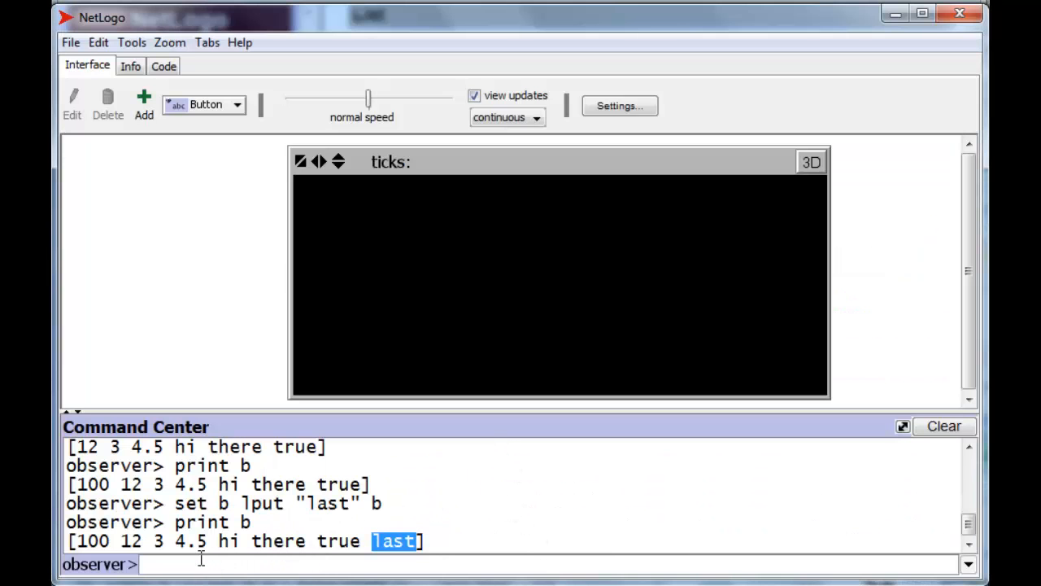
Store the list [1 2 3] in global c.
{"action": "type", "text": "set"}
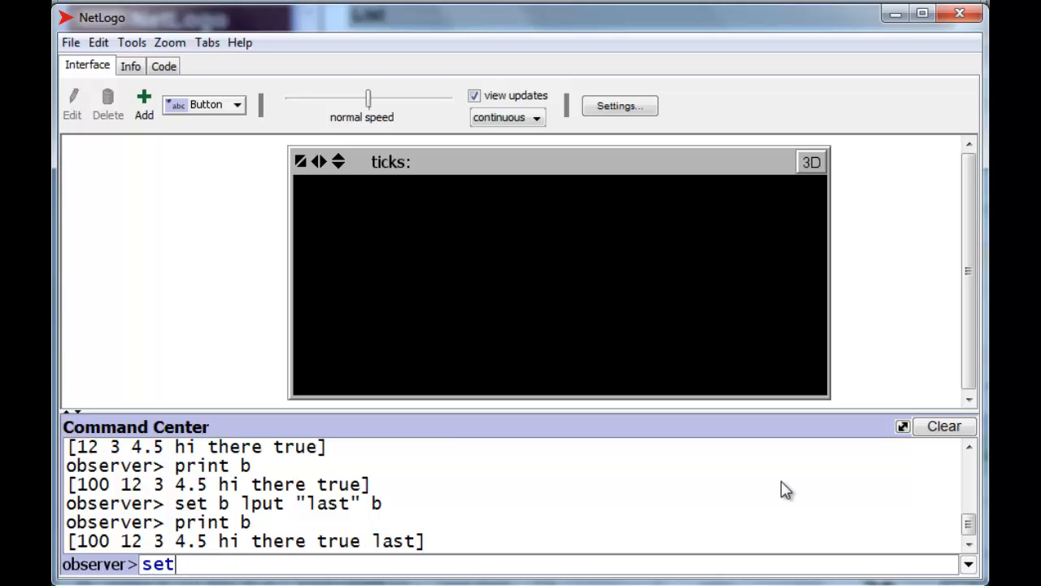
{"action": "type", "text": "c ["}
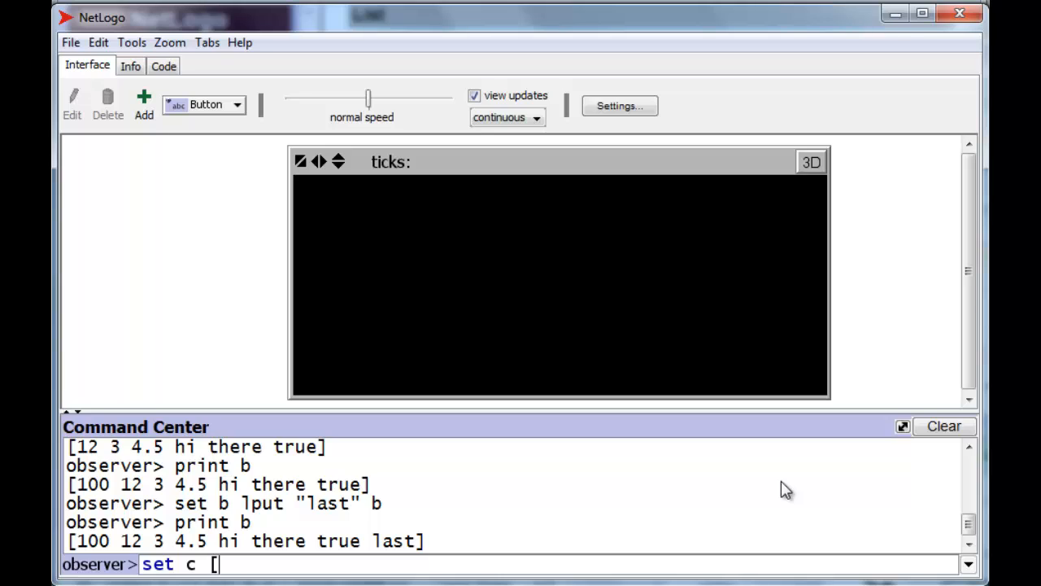
{"action": "type", "text": "a"}
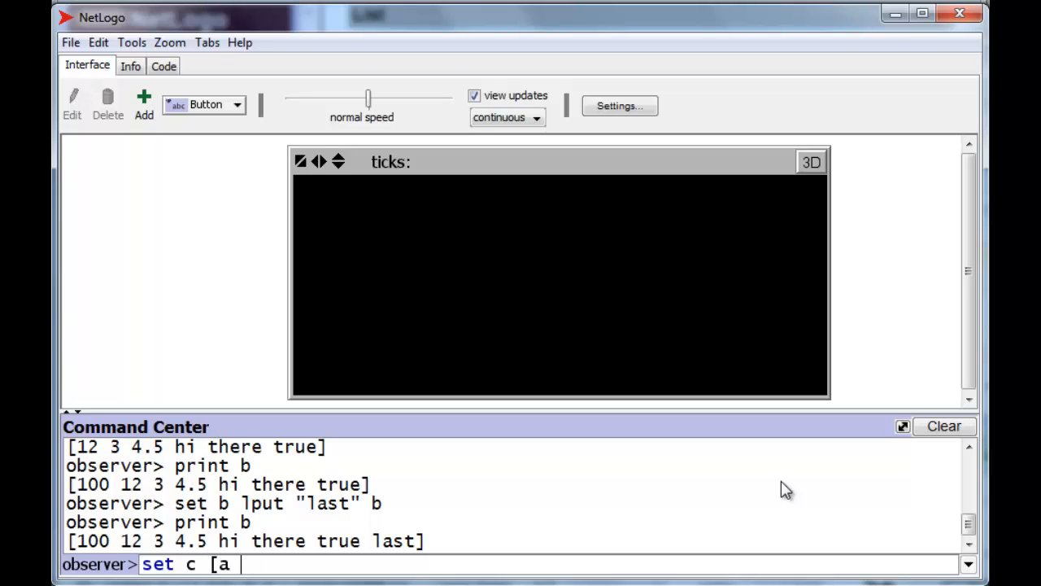
{"action": "type", "text": "1 2 3"}
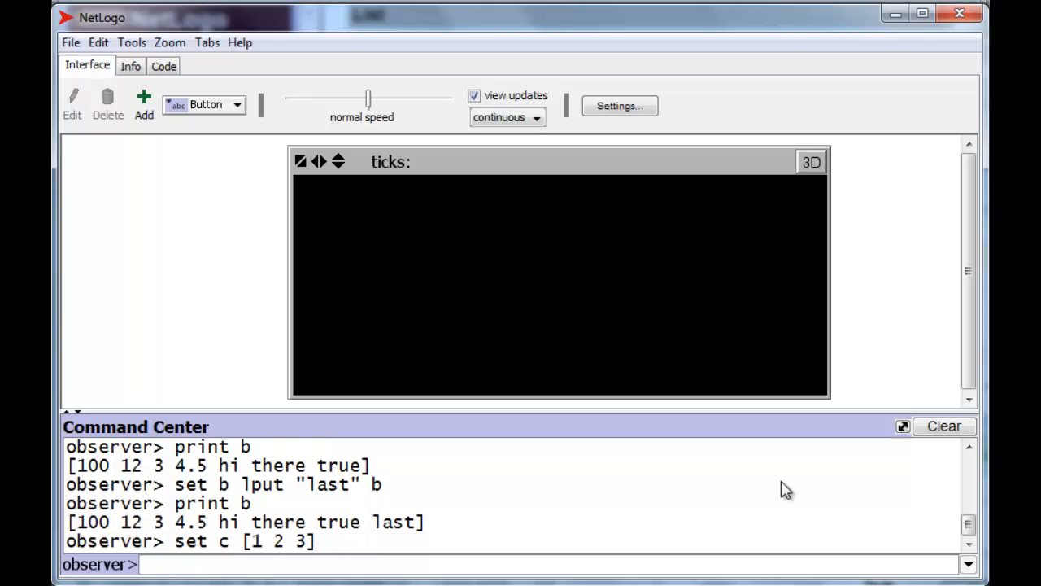
Print sum c (6) and mean c (2).
{"action": "type", "text": "print"}
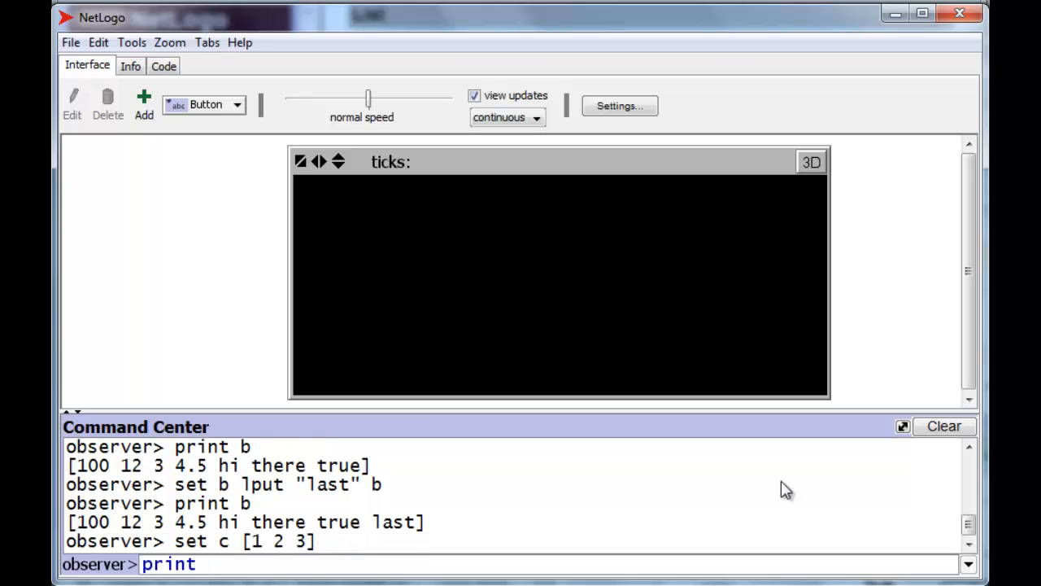
{"action": "type", "text": "sum c"}
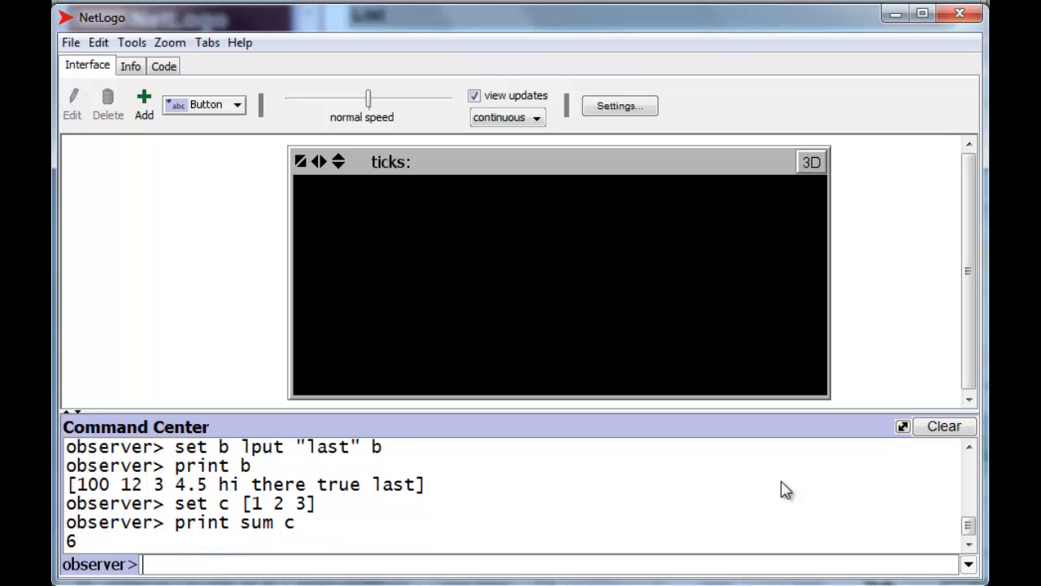
{"action": "type", "text": "mean"}
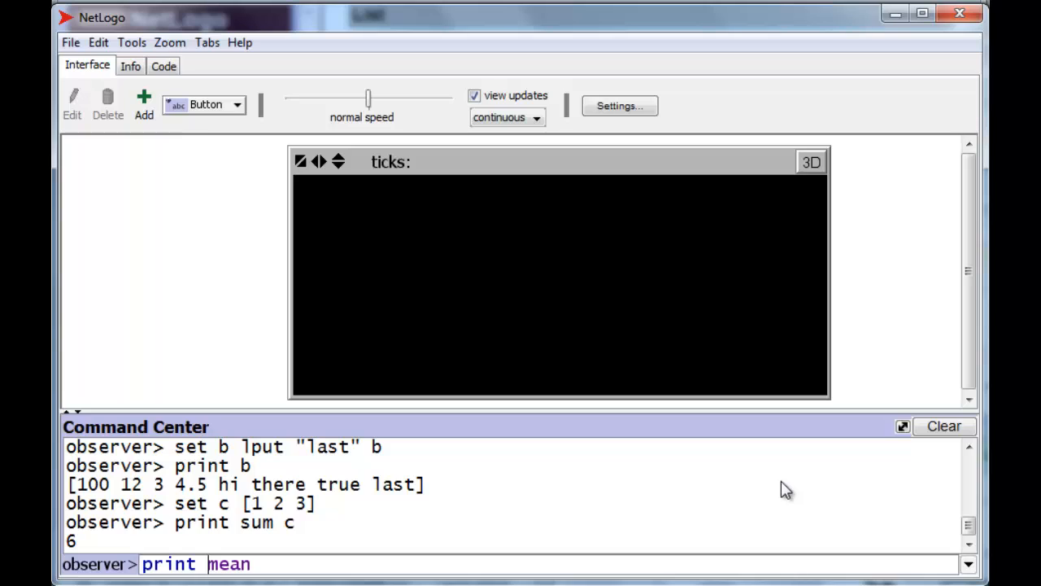
{"action": "type", "text": "c"}
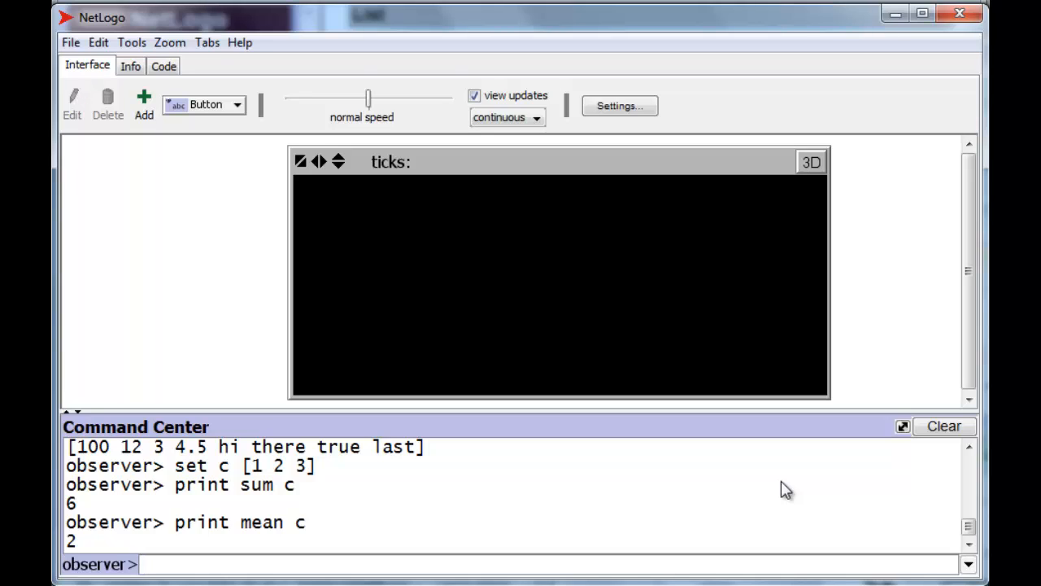
Set c to [3 6 1 5] and print sort c, giving [1 3 5 6].
{"action": "type", "text": "set c [3"}
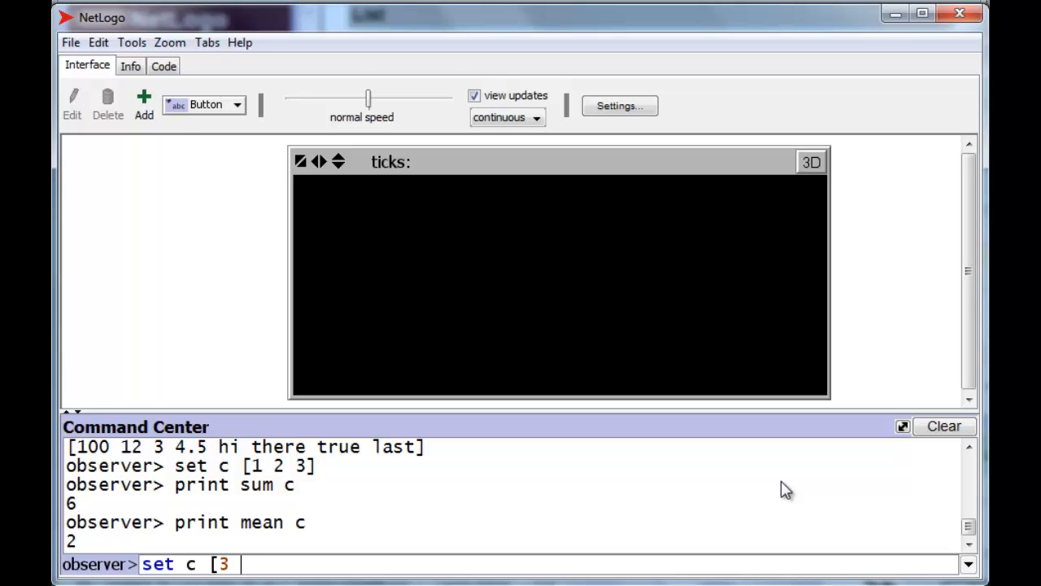
{"action": "type", "text": "6 1 5"}
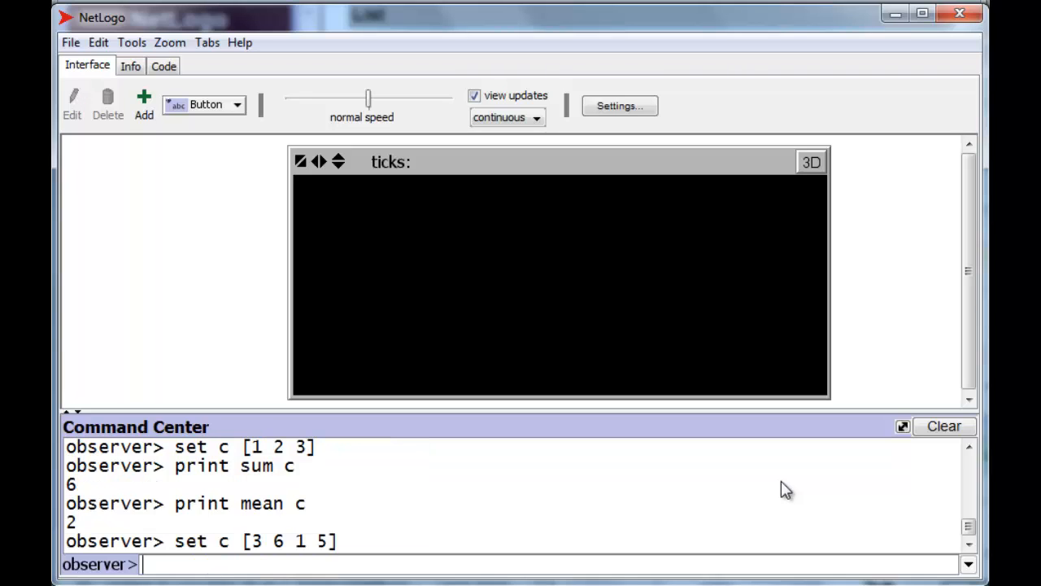
{"action": "type", "text": "print sort"}
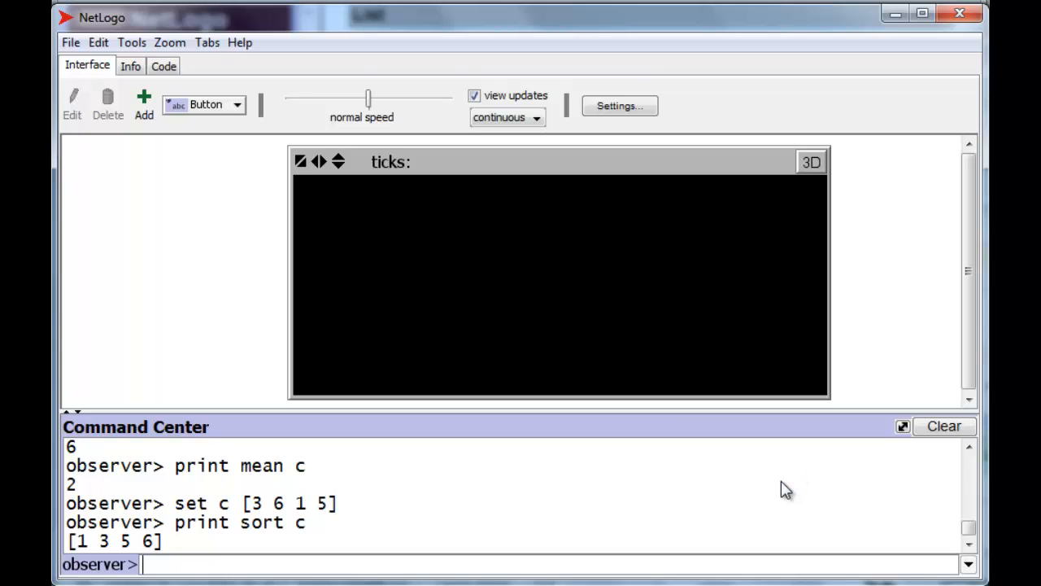
Create 10 turtles with crt 10 and scatter them using setxy random-xcor random-ycor.
{"action": "type", "text": "crt"}
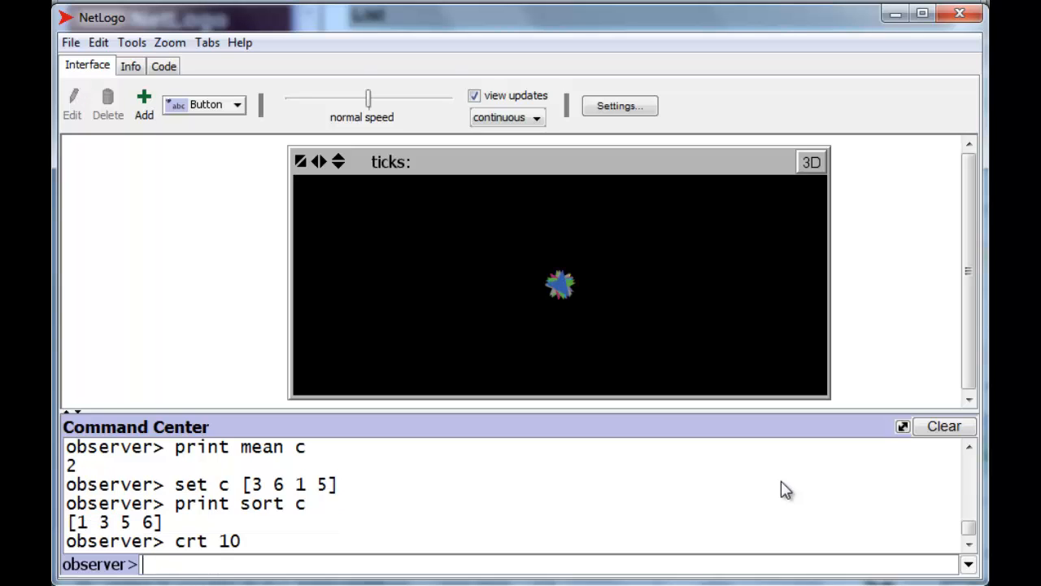
{"action": "type", "text": "setx"}
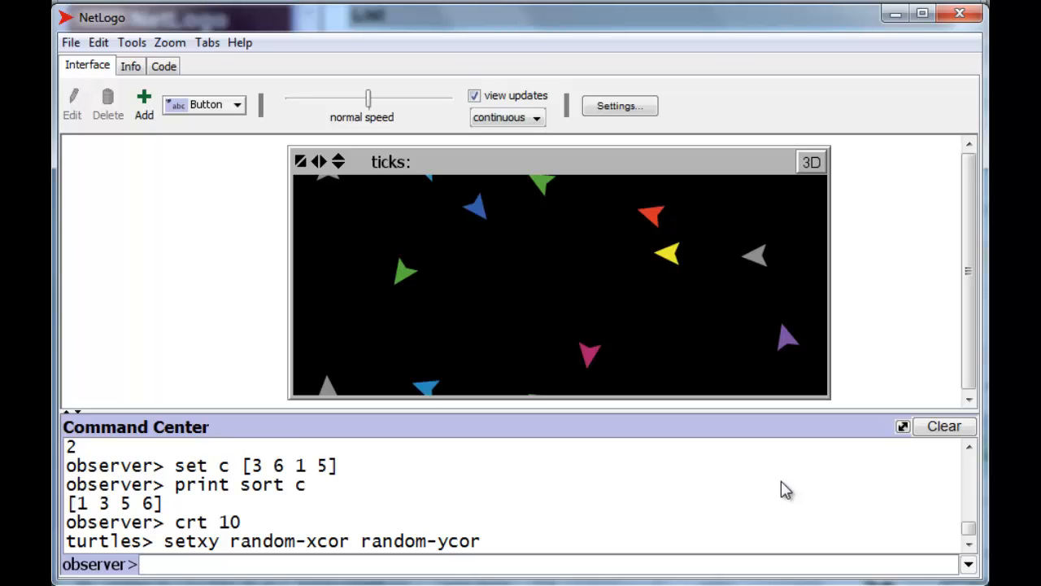
Run print [who] of turtles, listing all ten who numbers in unsorted order.
{"action": "type", "text": "print"}
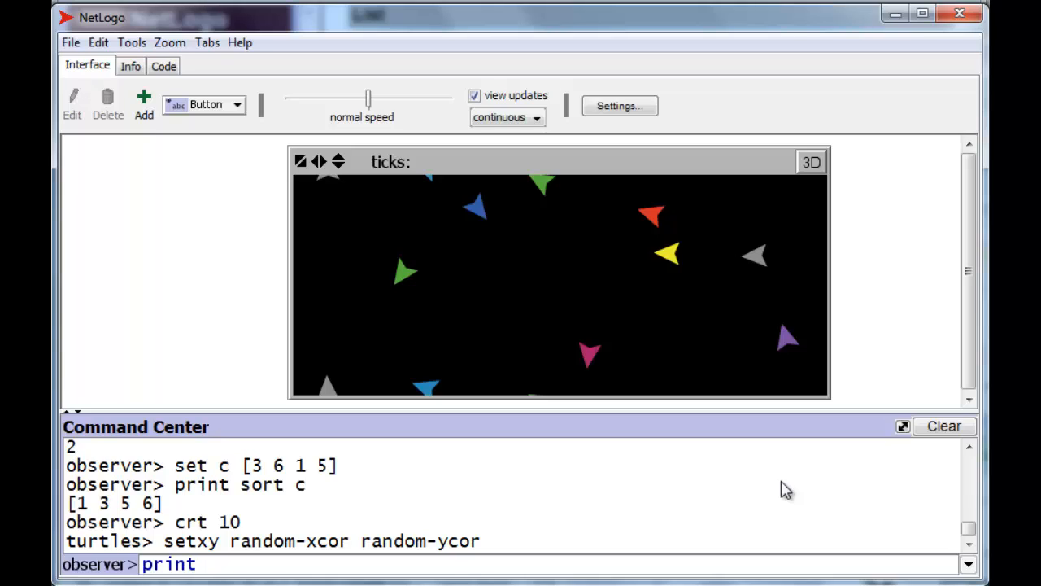
{"action": "type", "text": "["}
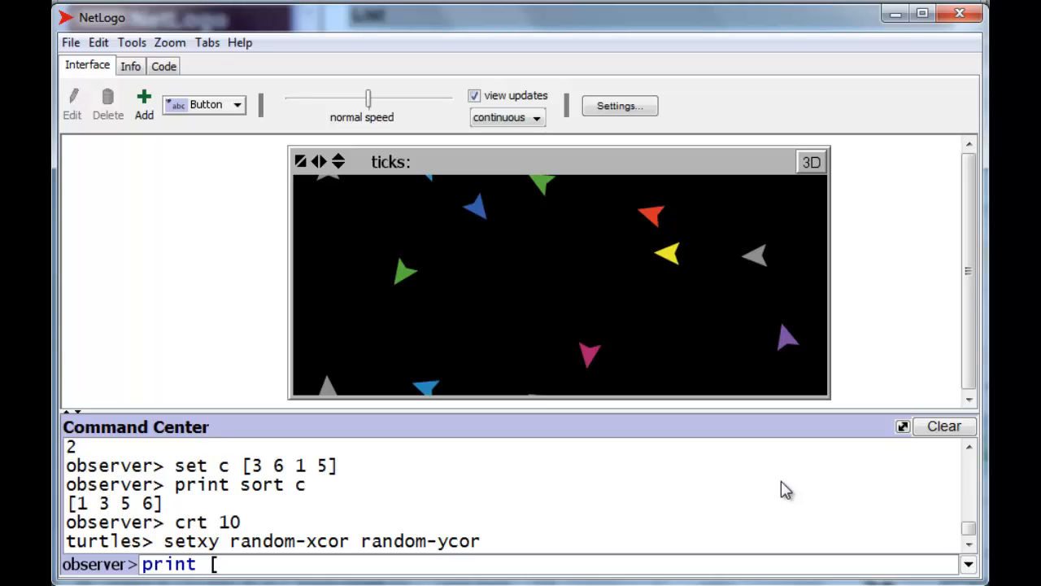
{"action": "type", "text": "who] of"}
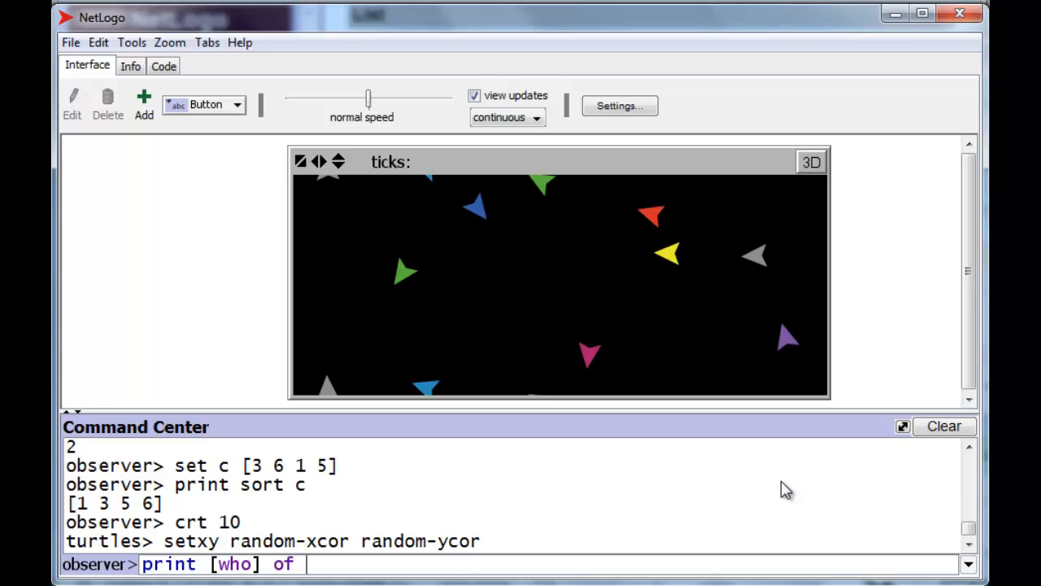
{"action": "type", "text": "turtle"}
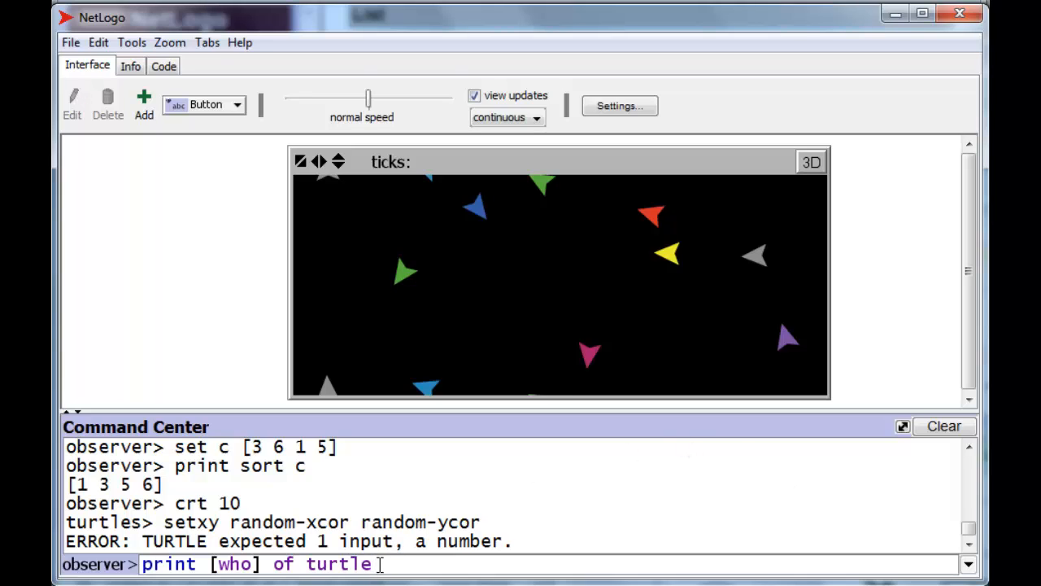
{"action": "key", "text": "Return"}
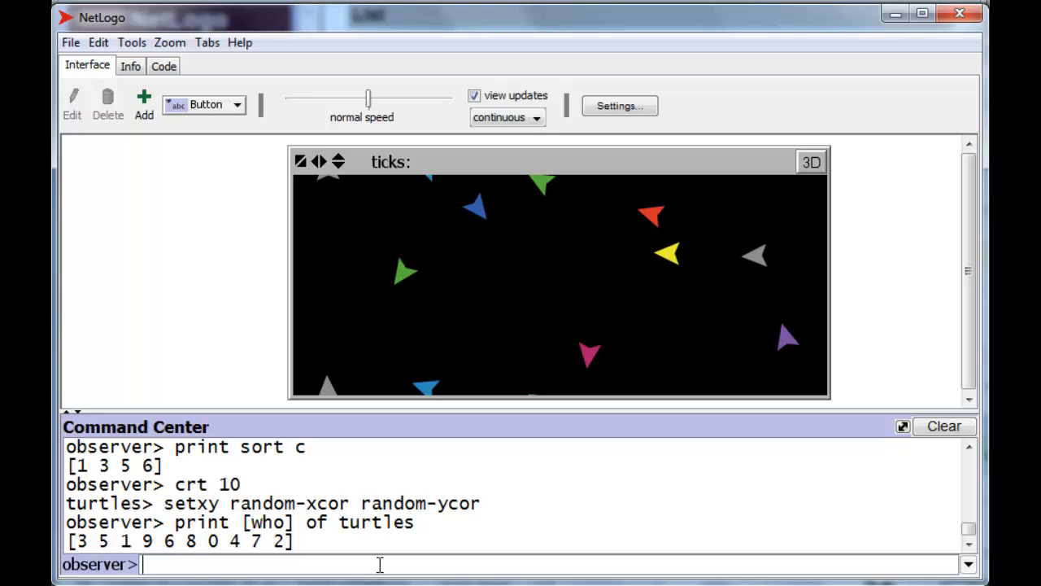
Run print sort [who] of turtles to show the IDs ordered 0 through 9.
{"action": "type", "text": "print"}
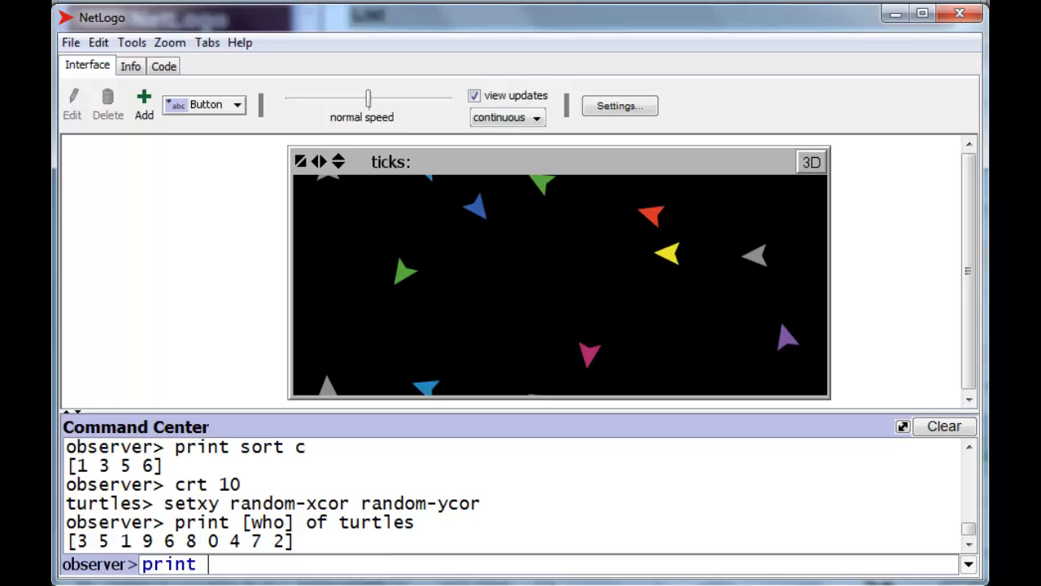
{"action": "type", "text": "sort"}
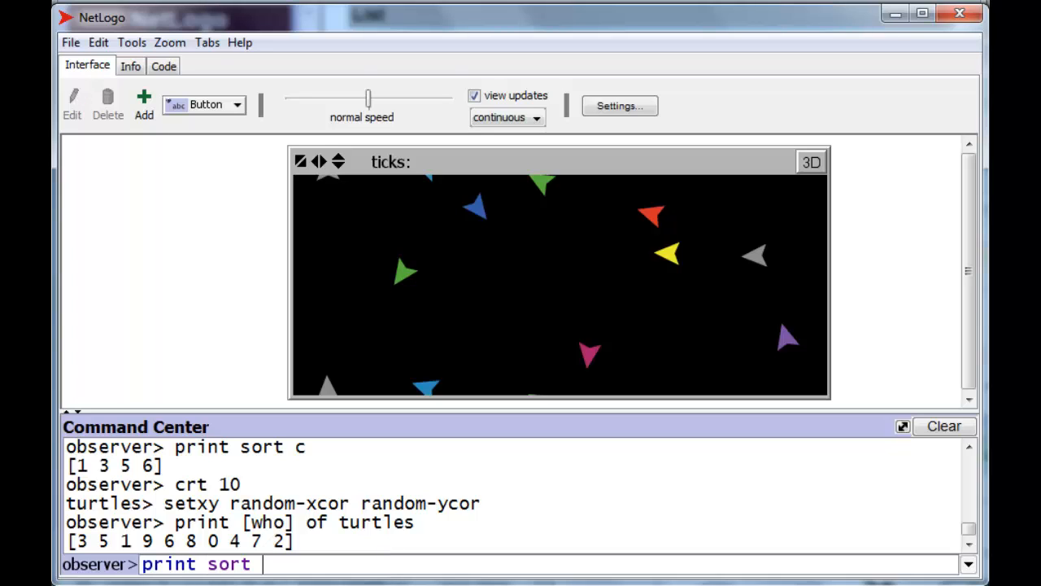
{"action": "type", "text": "[who"}
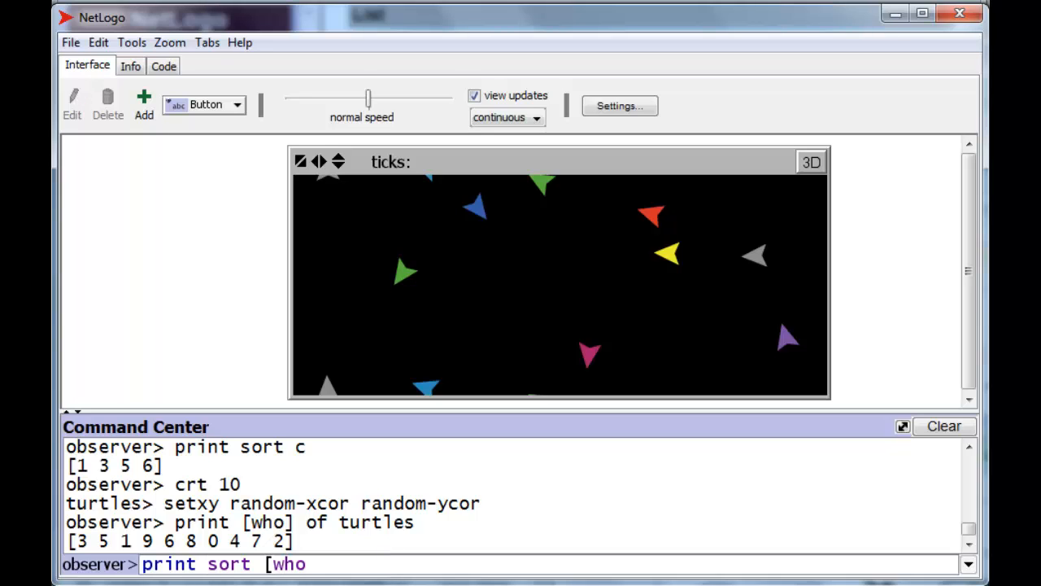
{"action": "type", "text": "] of turtles"}
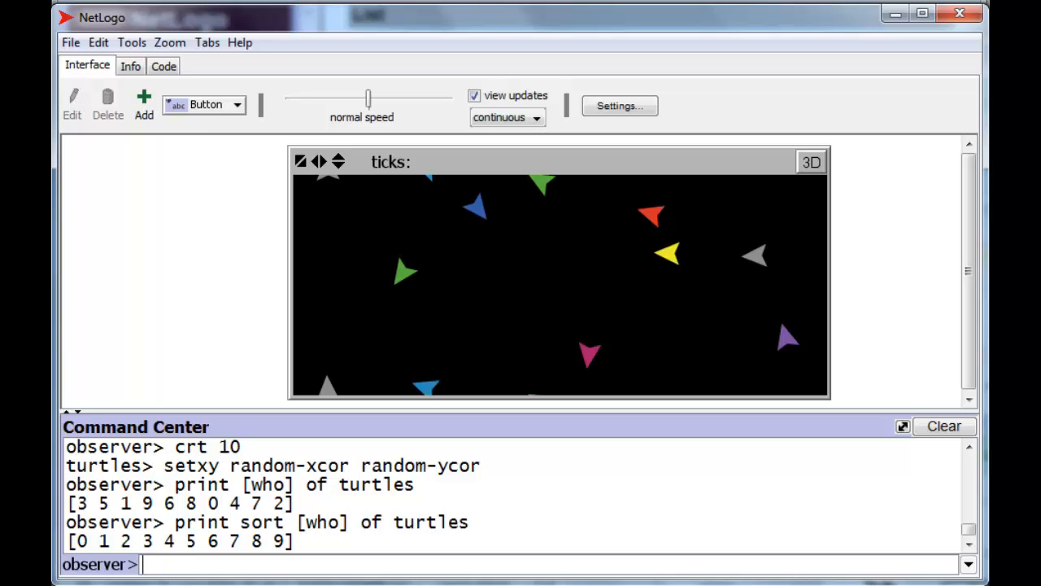
Set global a to [1 2 ["bc" 3] 45] and print it as [1 2 [bc 3] 45].
{"action": "type", "text": "set a ["}
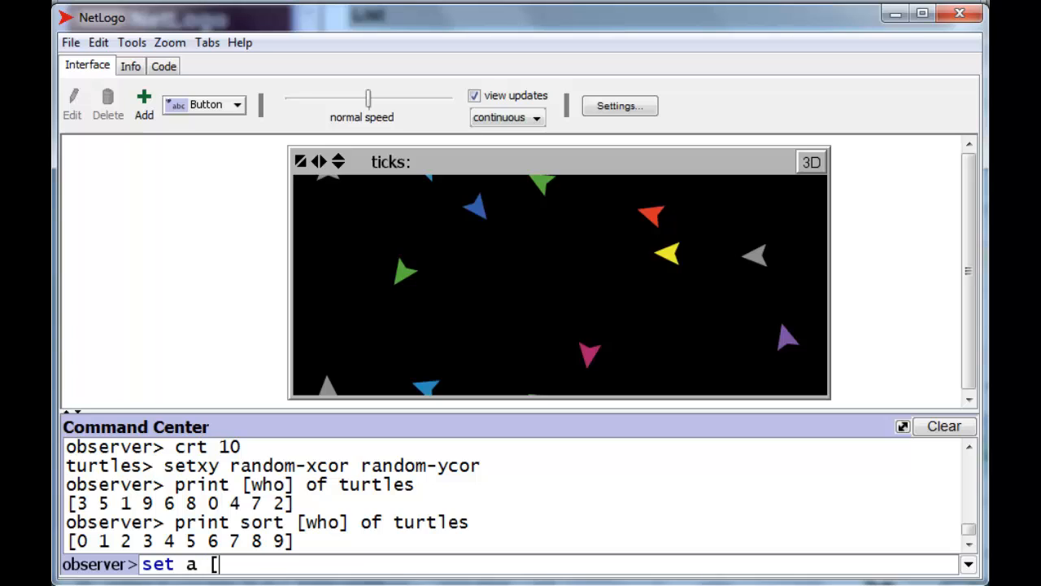
{"action": "type", "text": "1 2"}
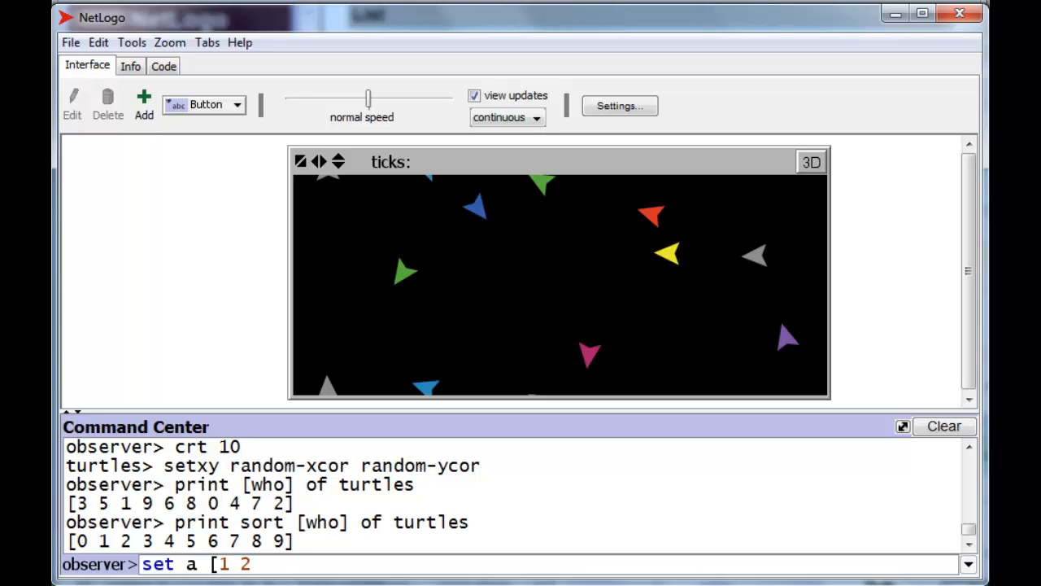
{"action": "type", "text": "["}
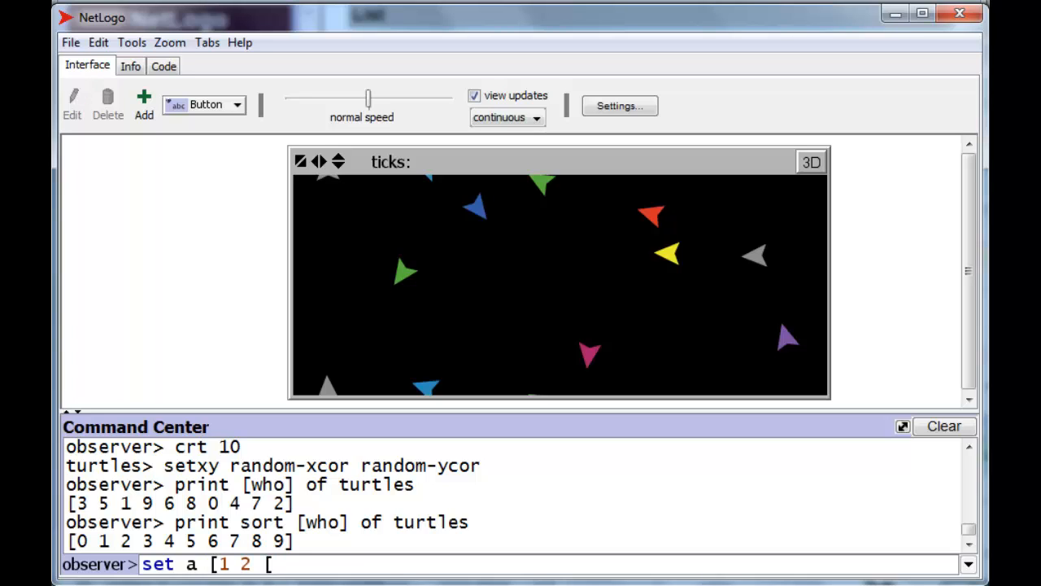
{"action": "type", "text": "\""}
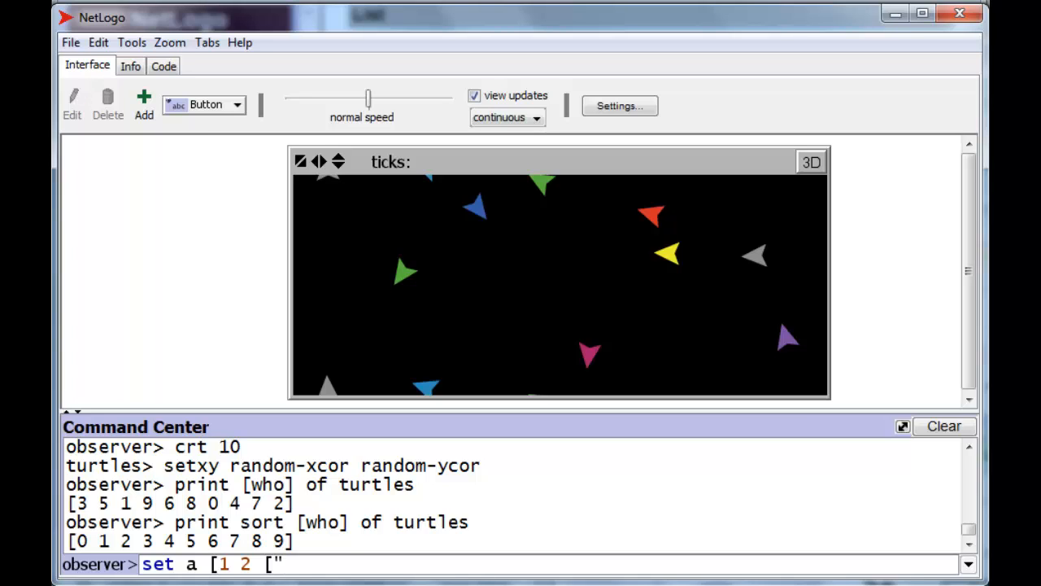
{"action": "type", "text": "bc\" 3"}
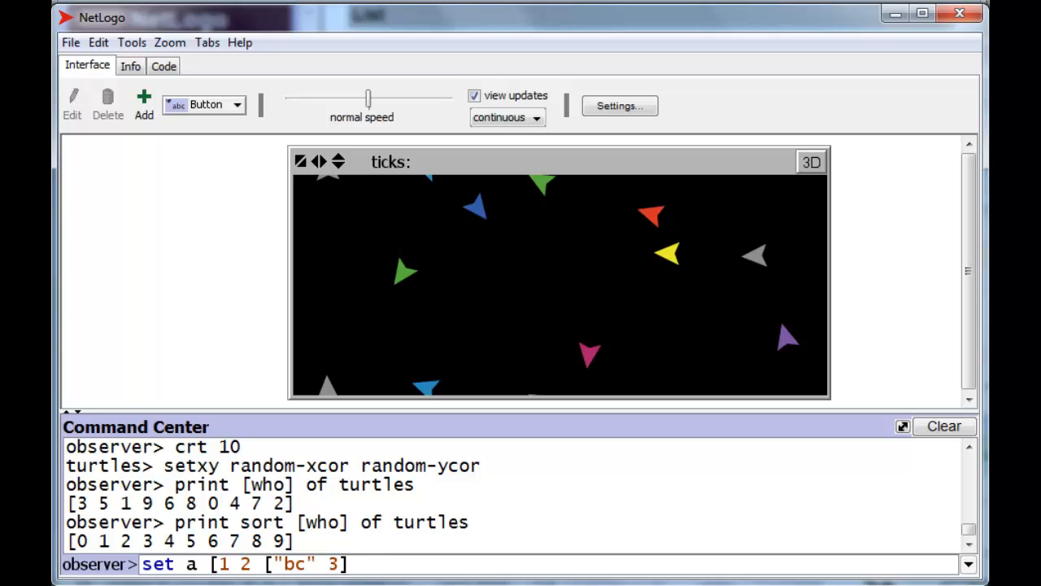
{"action": "type", "text": "45"}
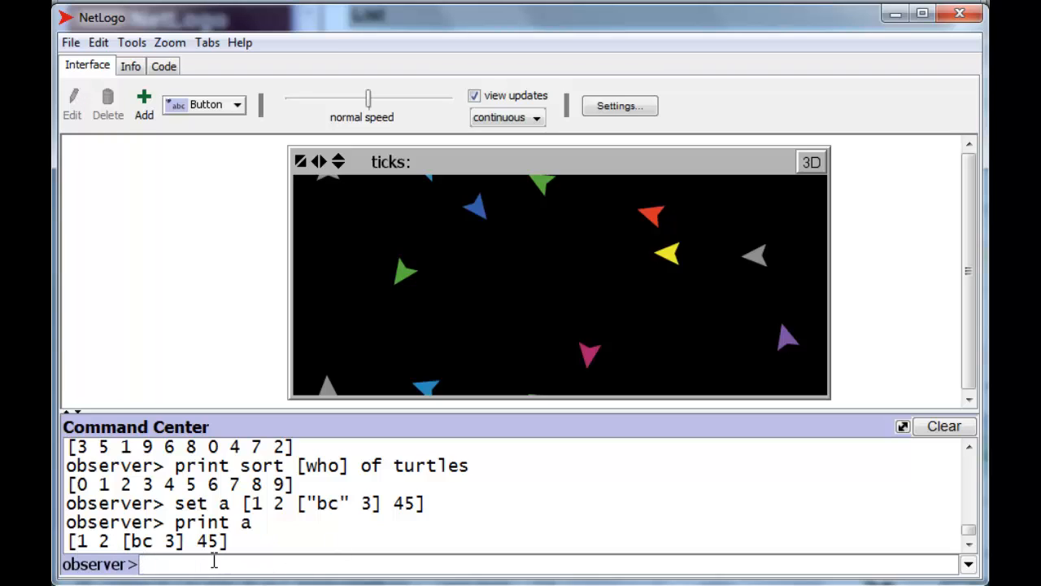
{"action": "mouse_move", "coordinate": [91, 550]}
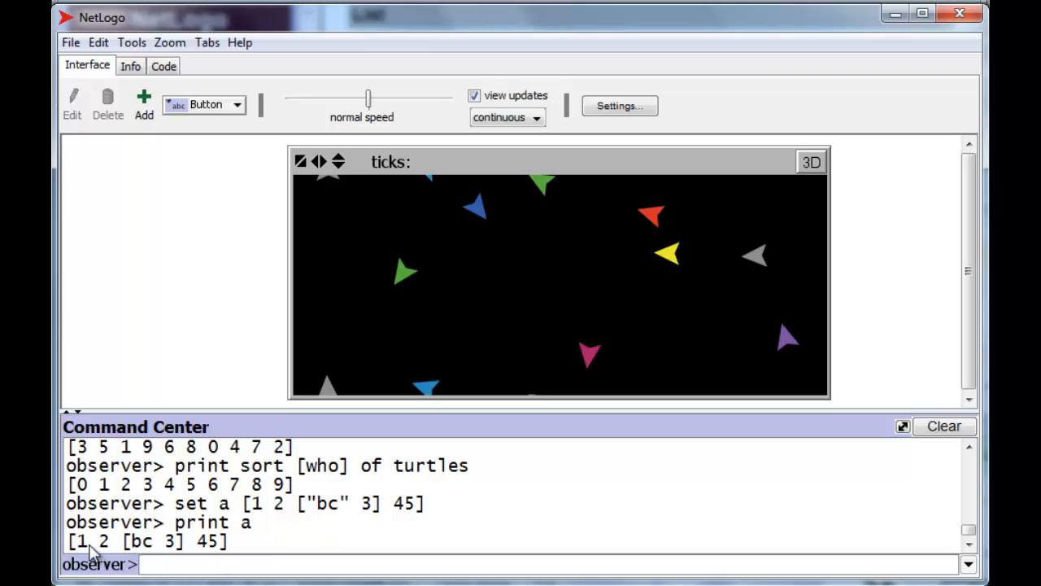
{"action": "mouse_move", "coordinate": [153, 560]}
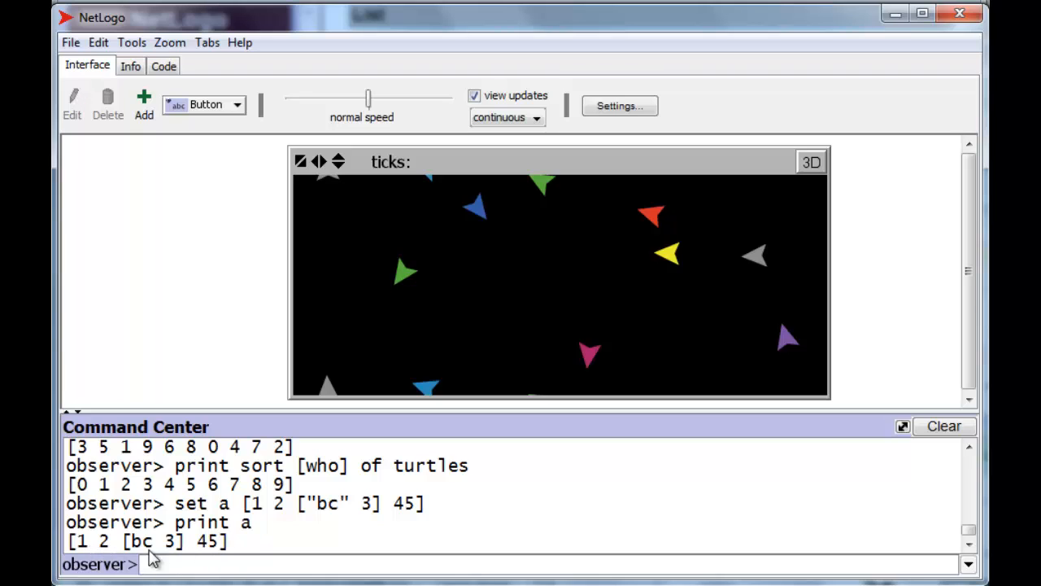
{"action": "mouse_move", "coordinate": [101, 556]}
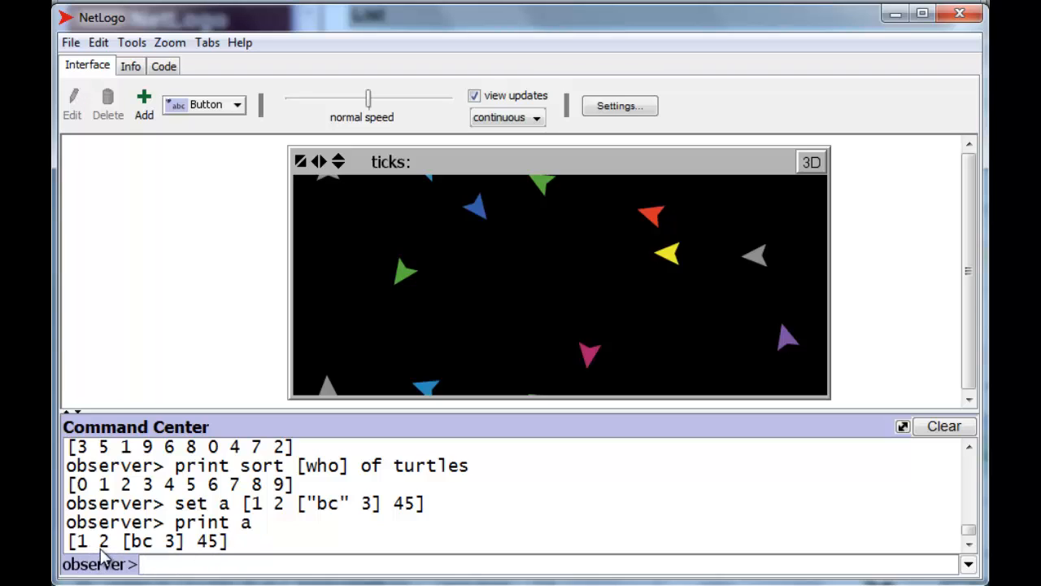
{"action": "mouse_move", "coordinate": [208, 557]}
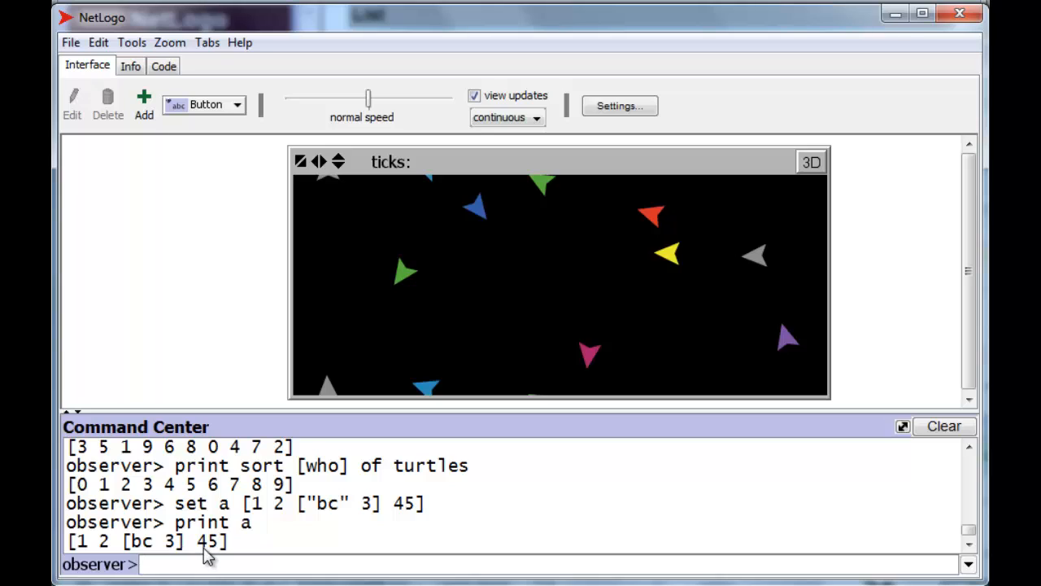
{"action": "mouse_move", "coordinate": [399, 501]}
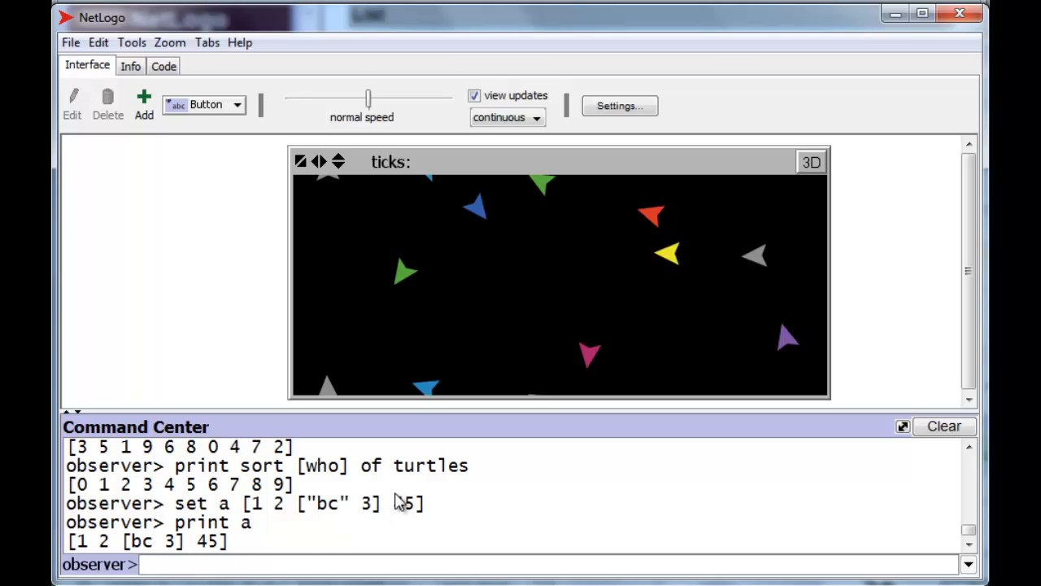
Print length a, returning 4.
{"action": "type", "text": "print"}
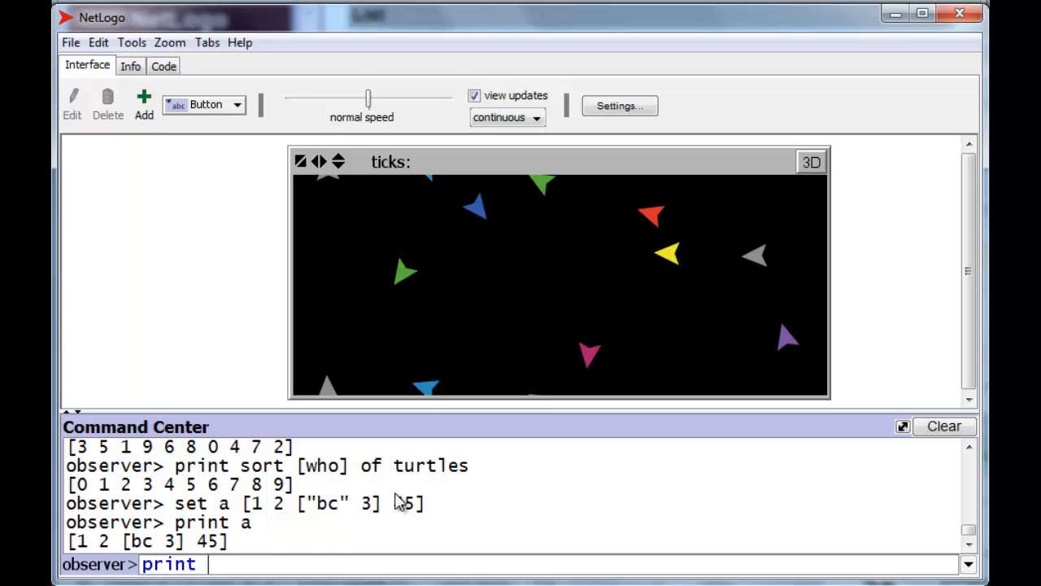
{"action": "type", "text": "length a"}
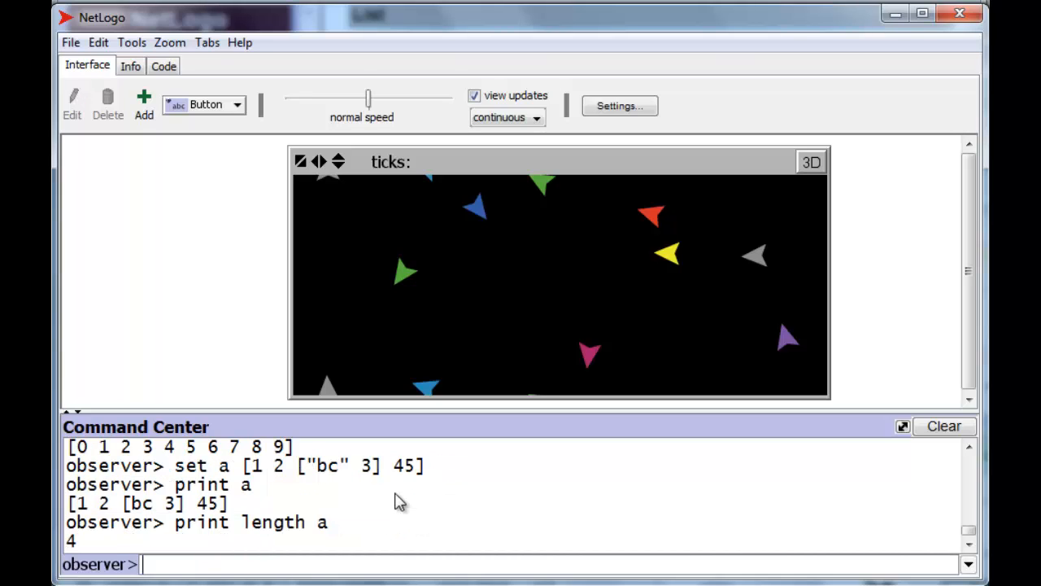
Enter the command print item 2 a to retrieve the nested element.
{"action": "type", "text": "print item"}
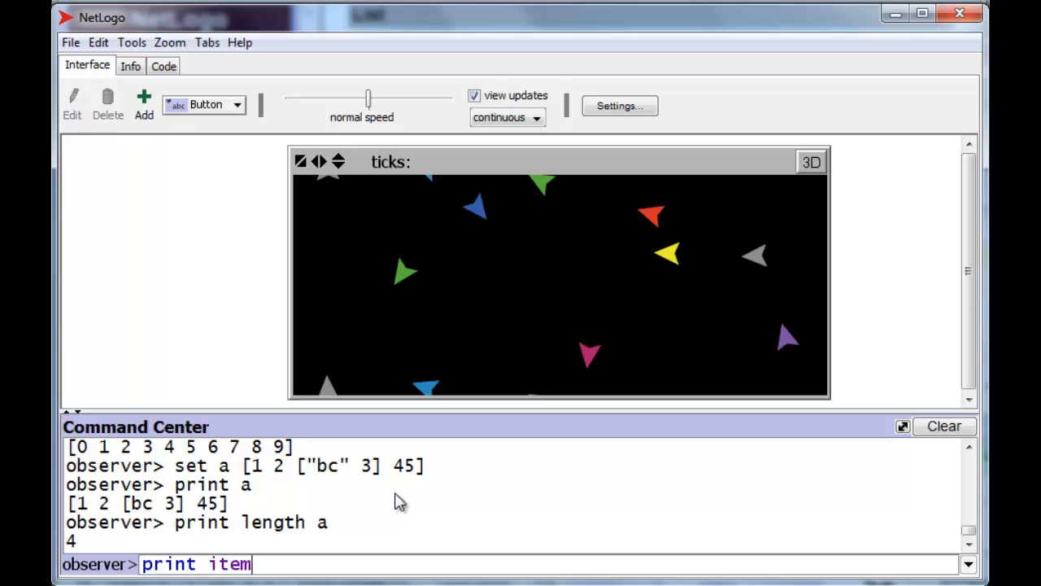
{"action": "type", "text": "2"}
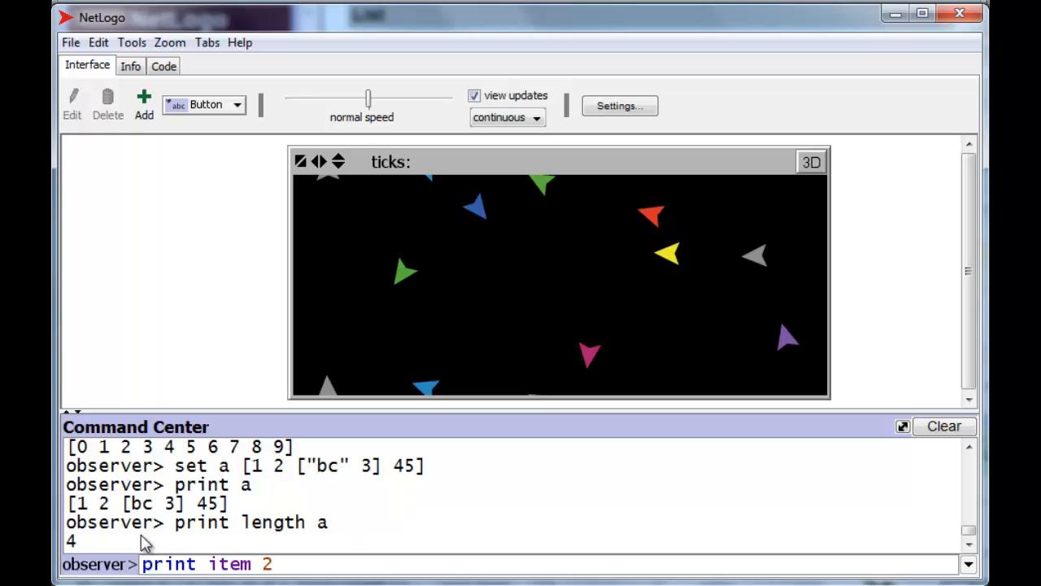
{"action": "type", "text": "a"}
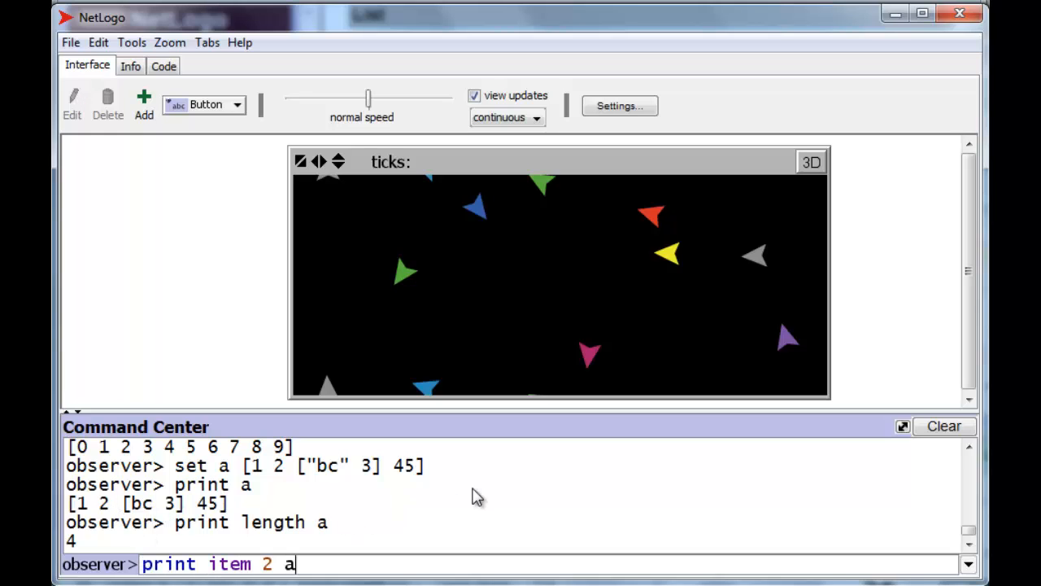